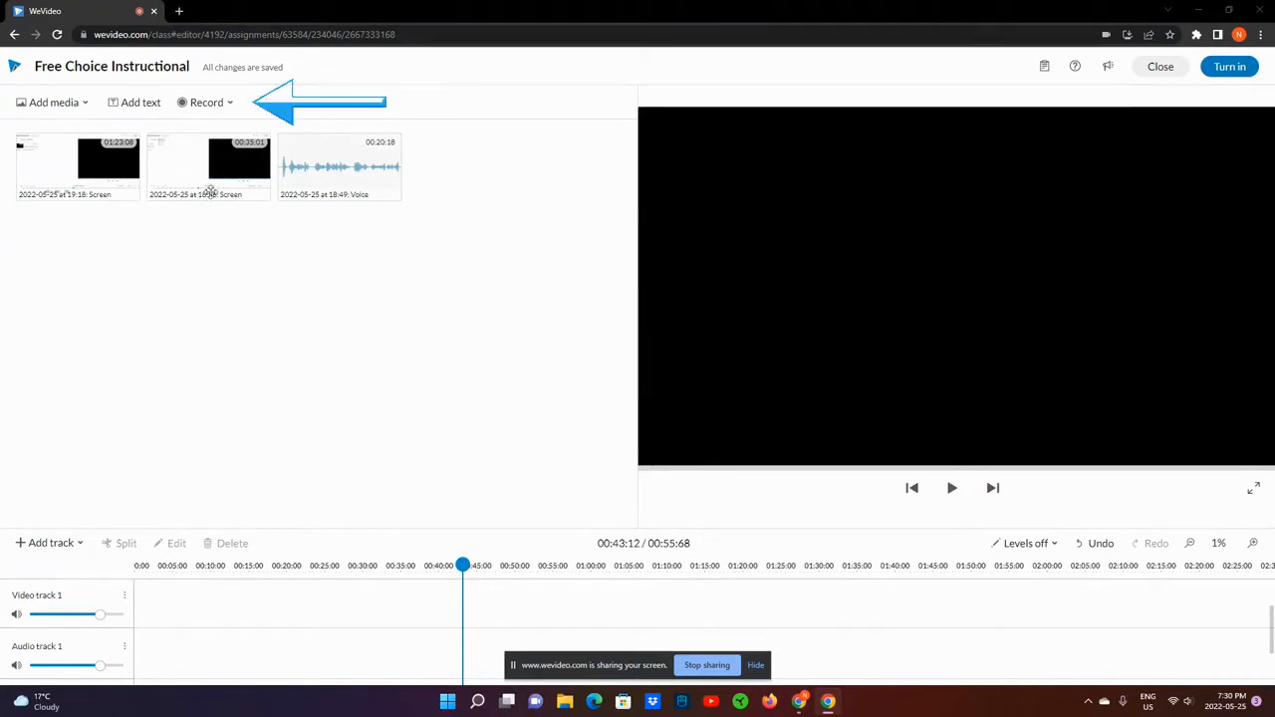
- Show the Record menu's video choices: Screen, Webcam, or Screen & webcam
{"action": "left_click", "coordinate": [207, 102]}
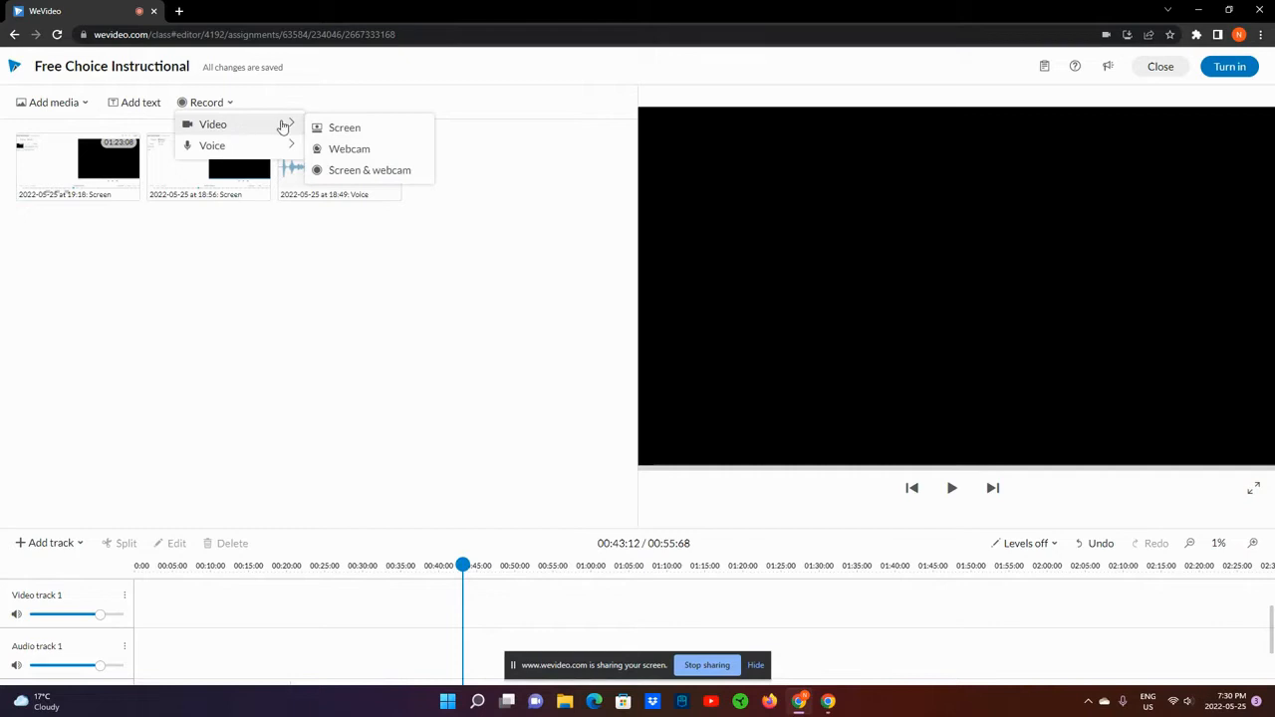
{"action": "mouse_move", "coordinate": [289, 127]}
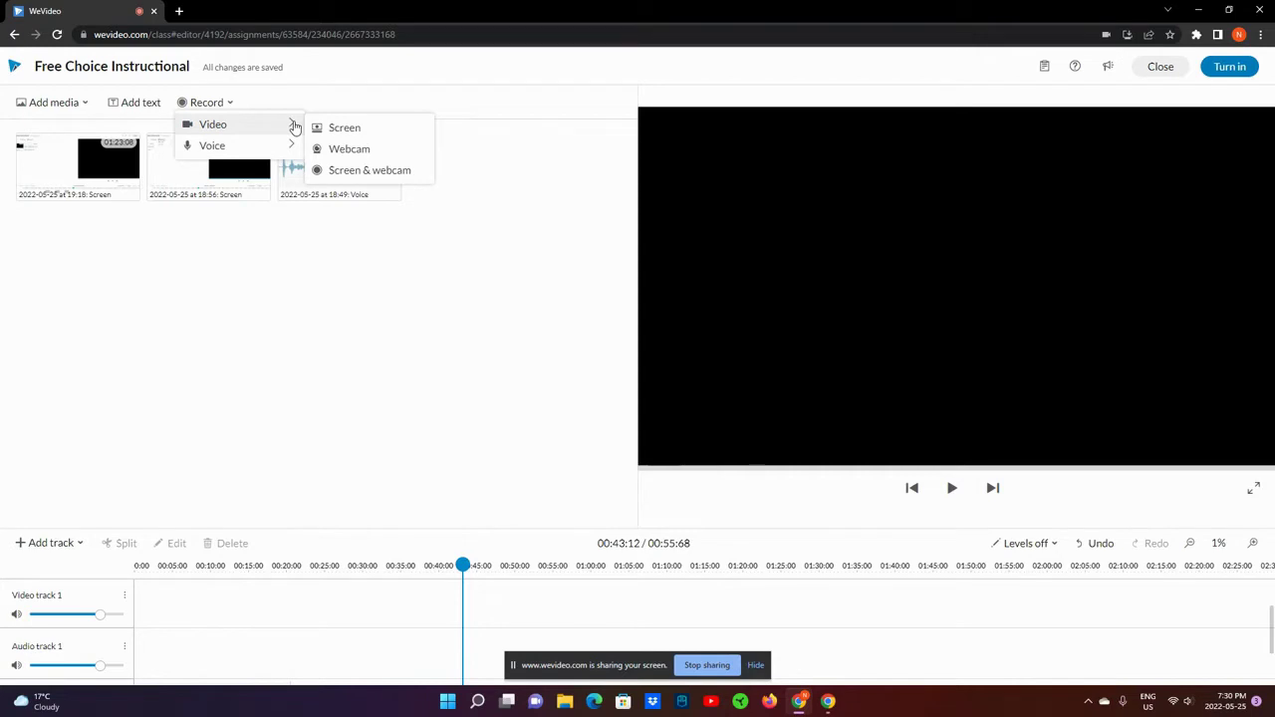
{"action": "mouse_move", "coordinate": [370, 169]}
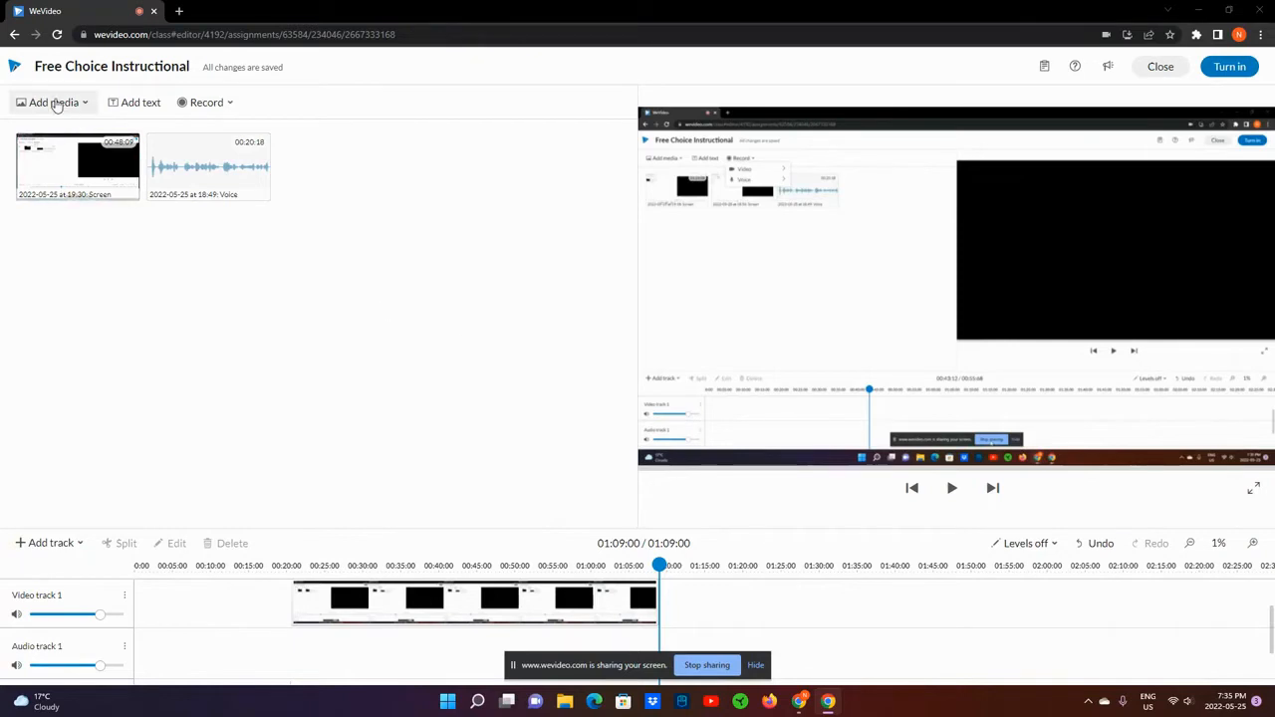
- Show the Add media sources: Stock media, Computer, Google Drive and OneDrive
{"action": "left_click", "coordinate": [54, 101]}
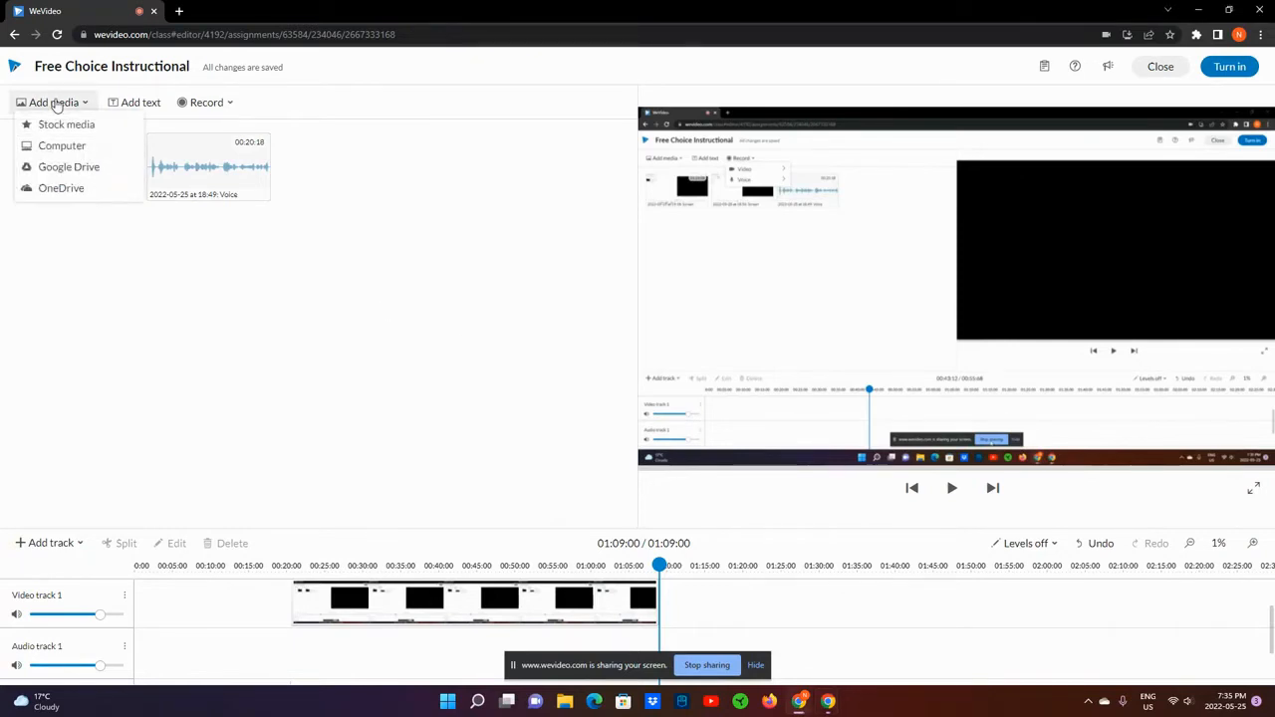
- Search stock media for 'money', and add the first dollar-bills image to the project media
{"action": "left_click", "coordinate": [65, 124]}
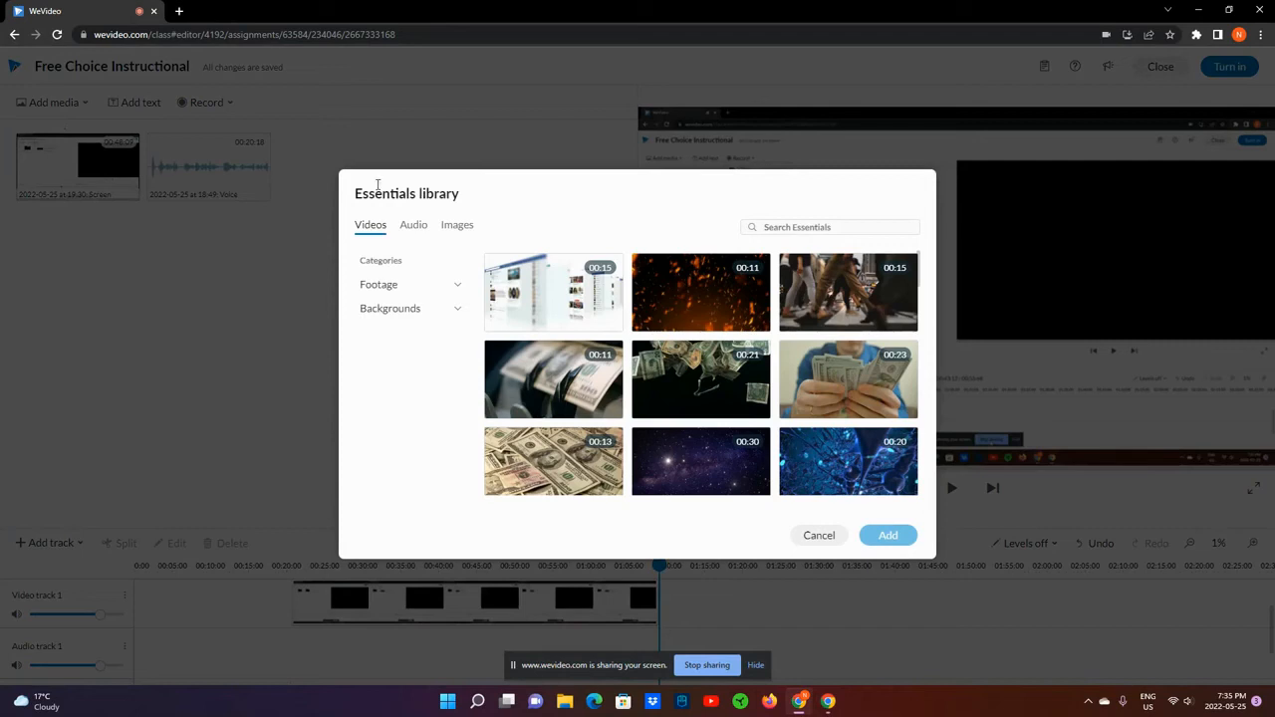
{"action": "mouse_move", "coordinate": [681, 239]}
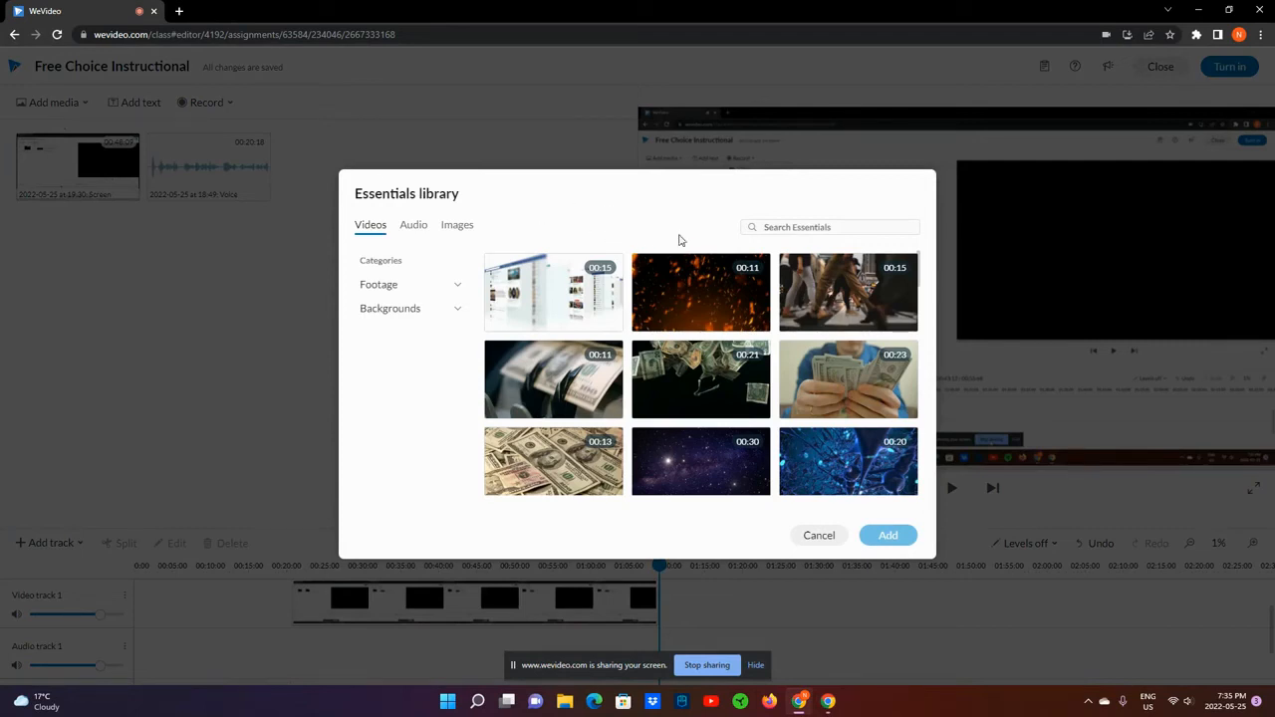
{"action": "left_click", "coordinate": [829, 227]}
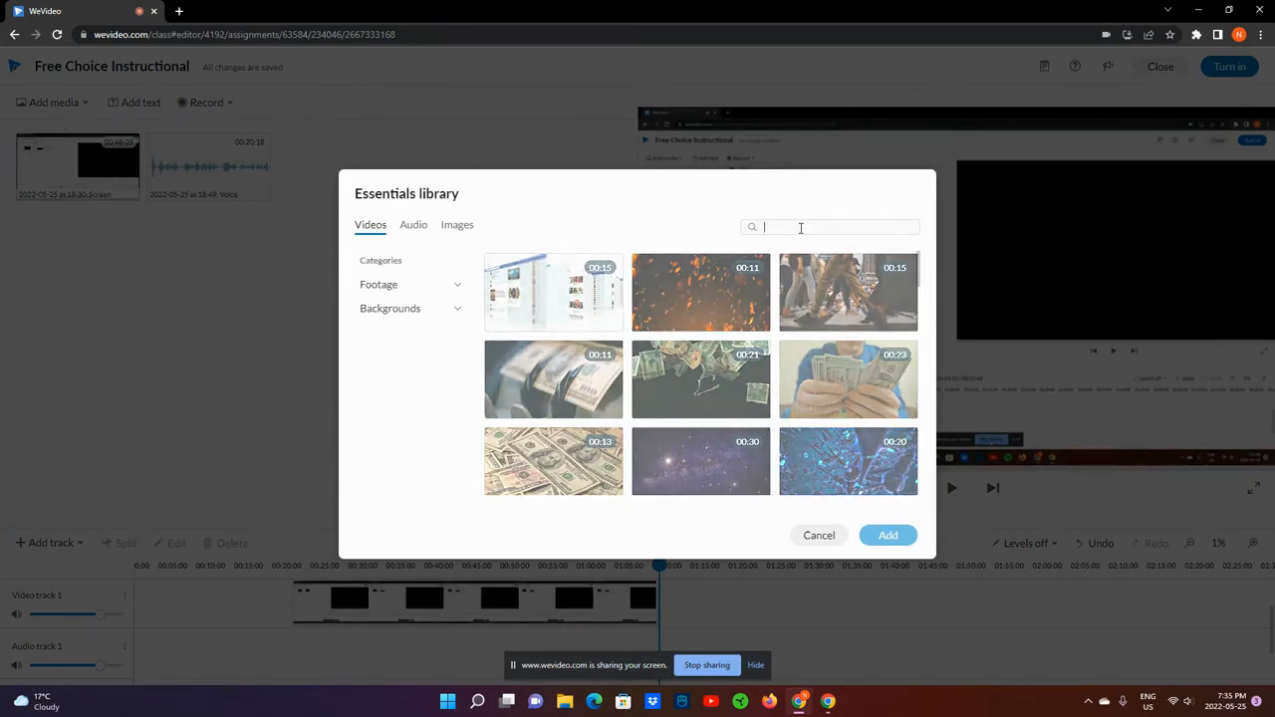
{"action": "type", "text": "m"}
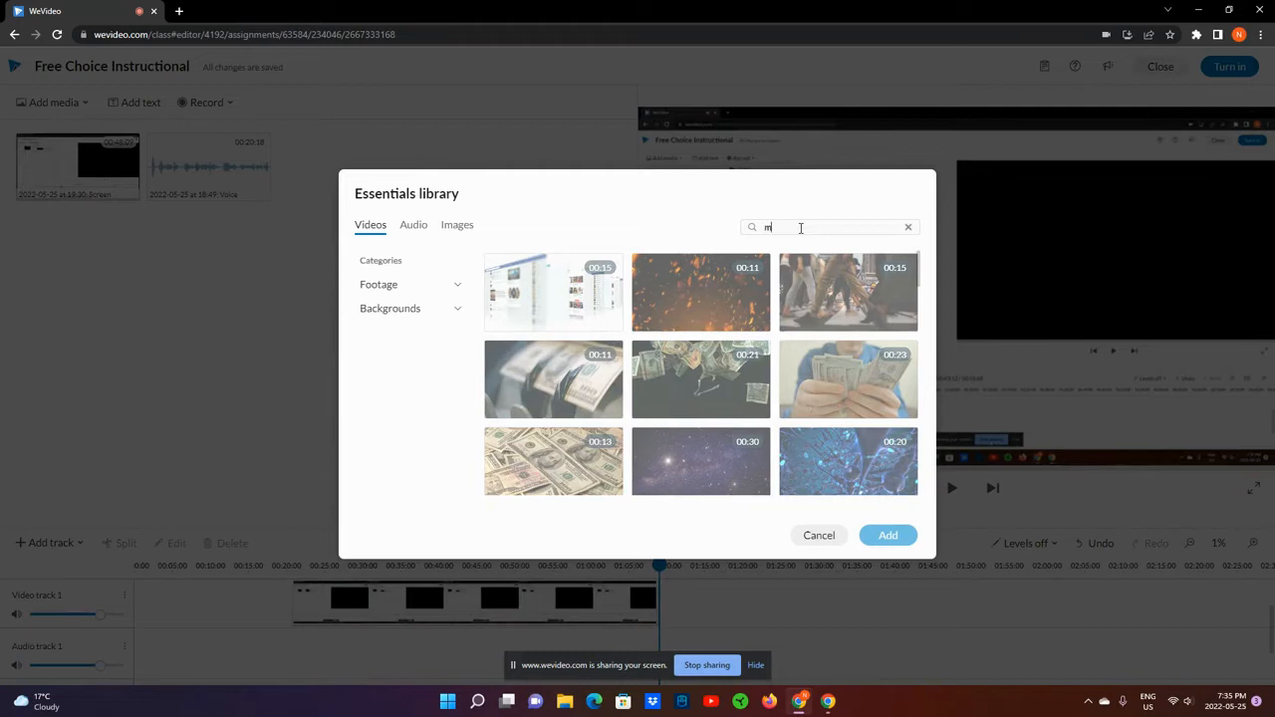
{"action": "type", "text": "oney"}
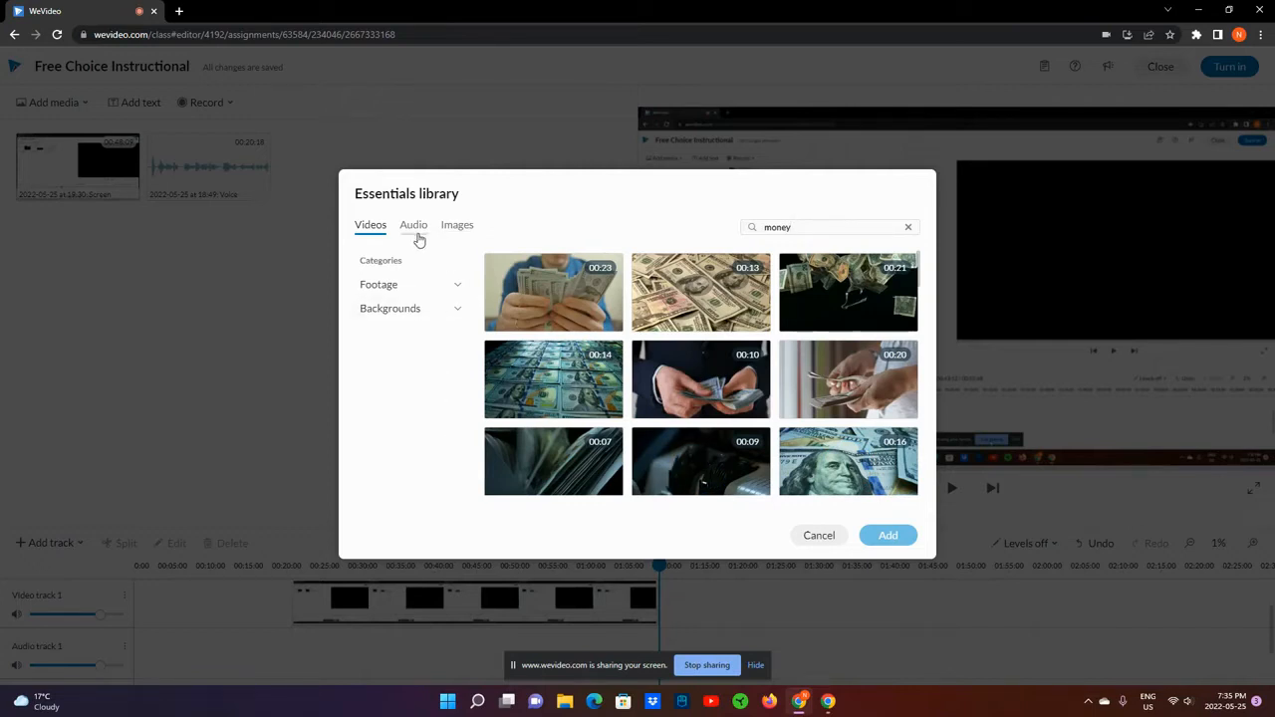
{"action": "left_click", "coordinate": [456, 223]}
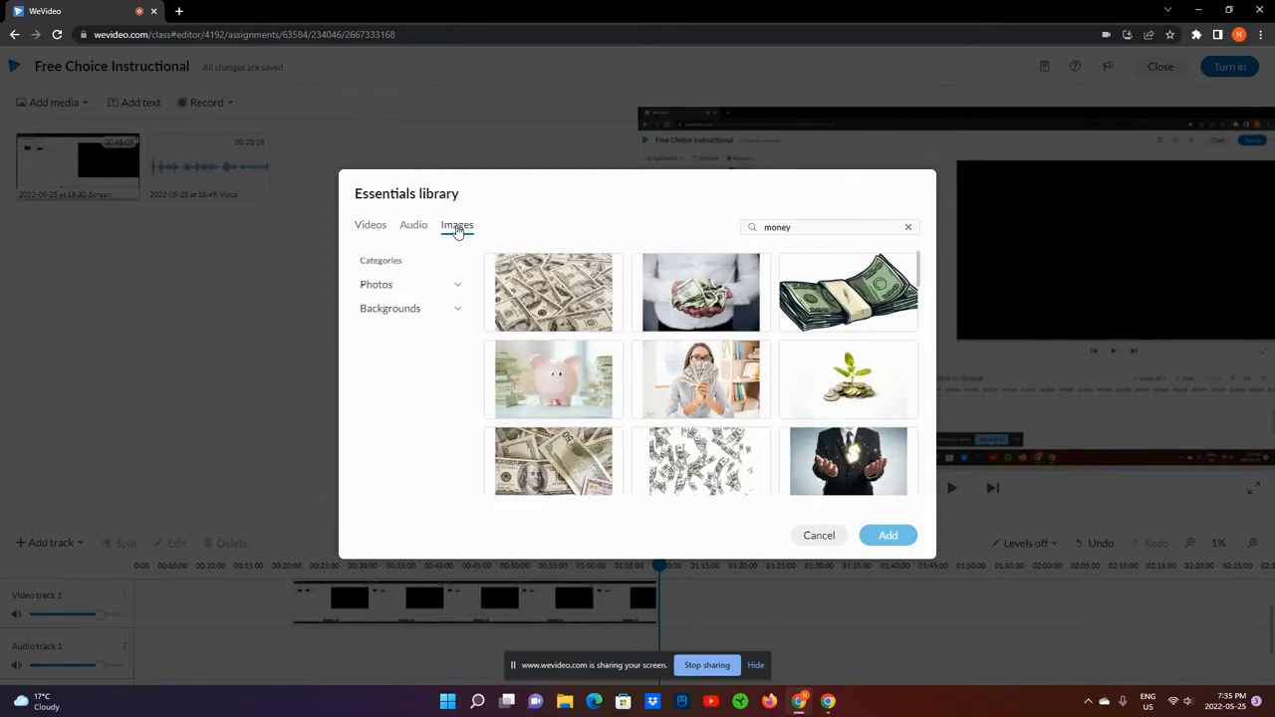
{"action": "mouse_move", "coordinate": [553, 308]}
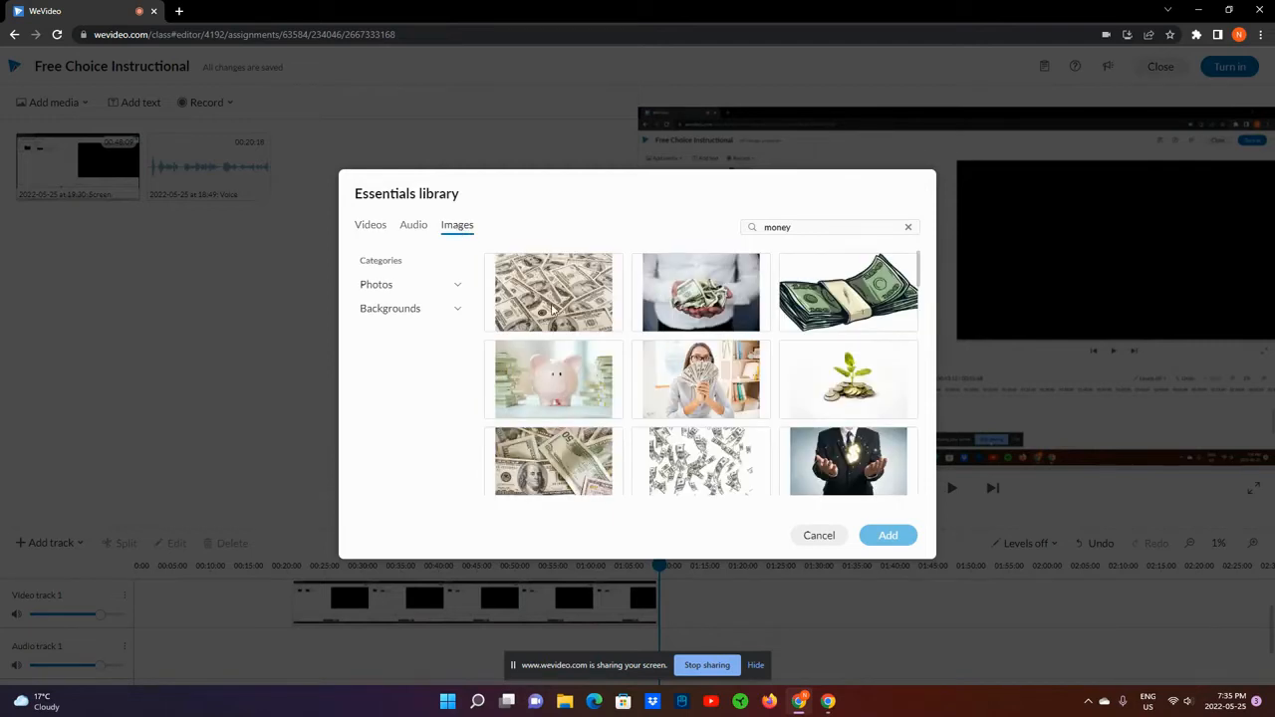
{"action": "left_click", "coordinate": [554, 290]}
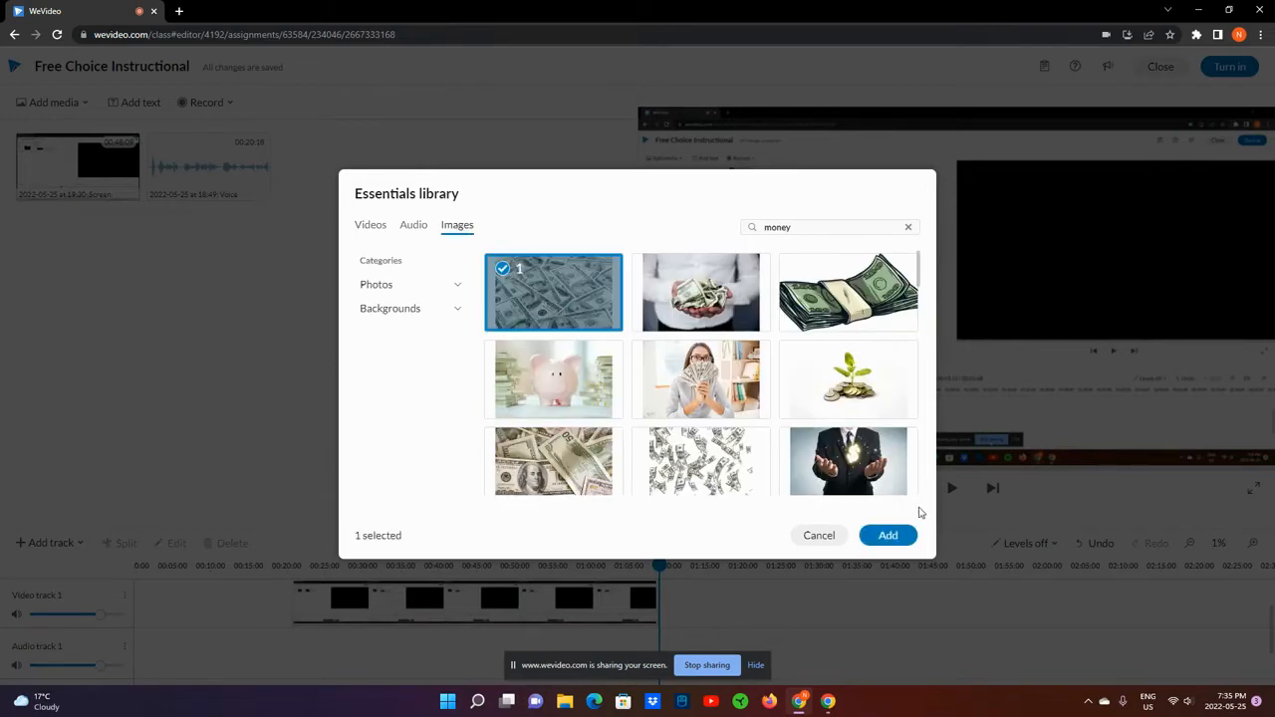
{"action": "left_click", "coordinate": [888, 534]}
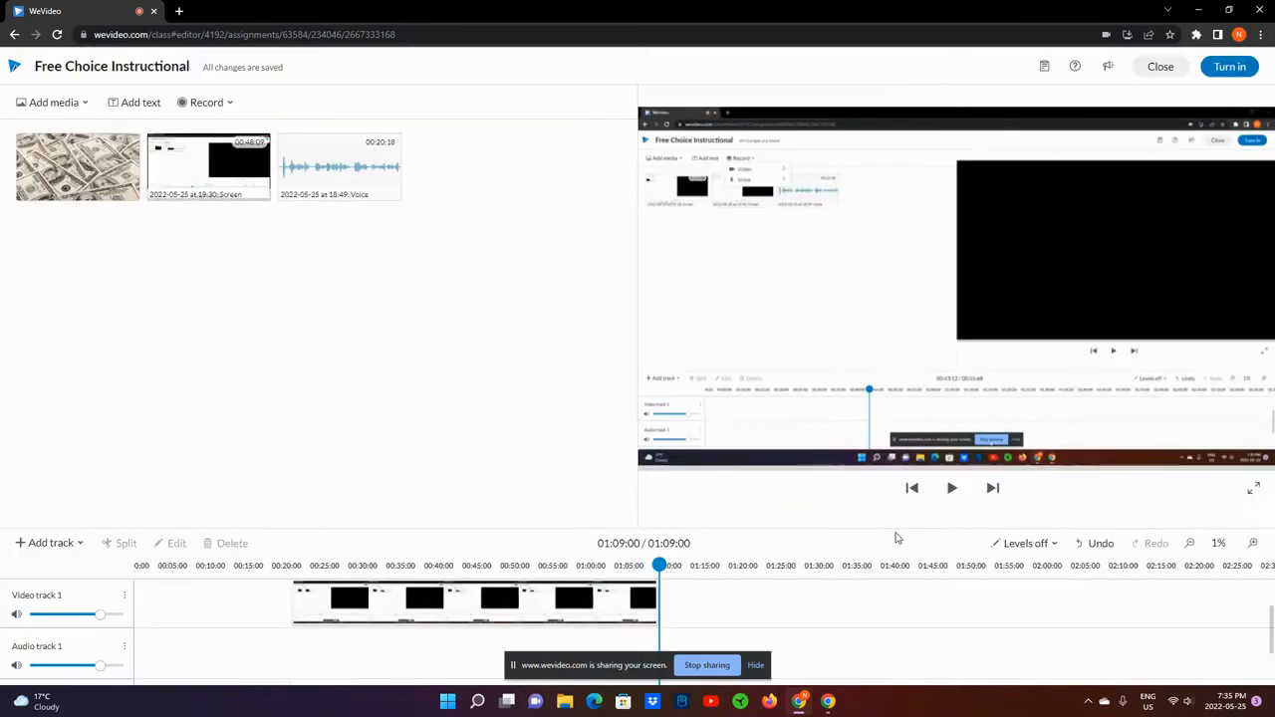
{"action": "mouse_move", "coordinate": [338, 219]}
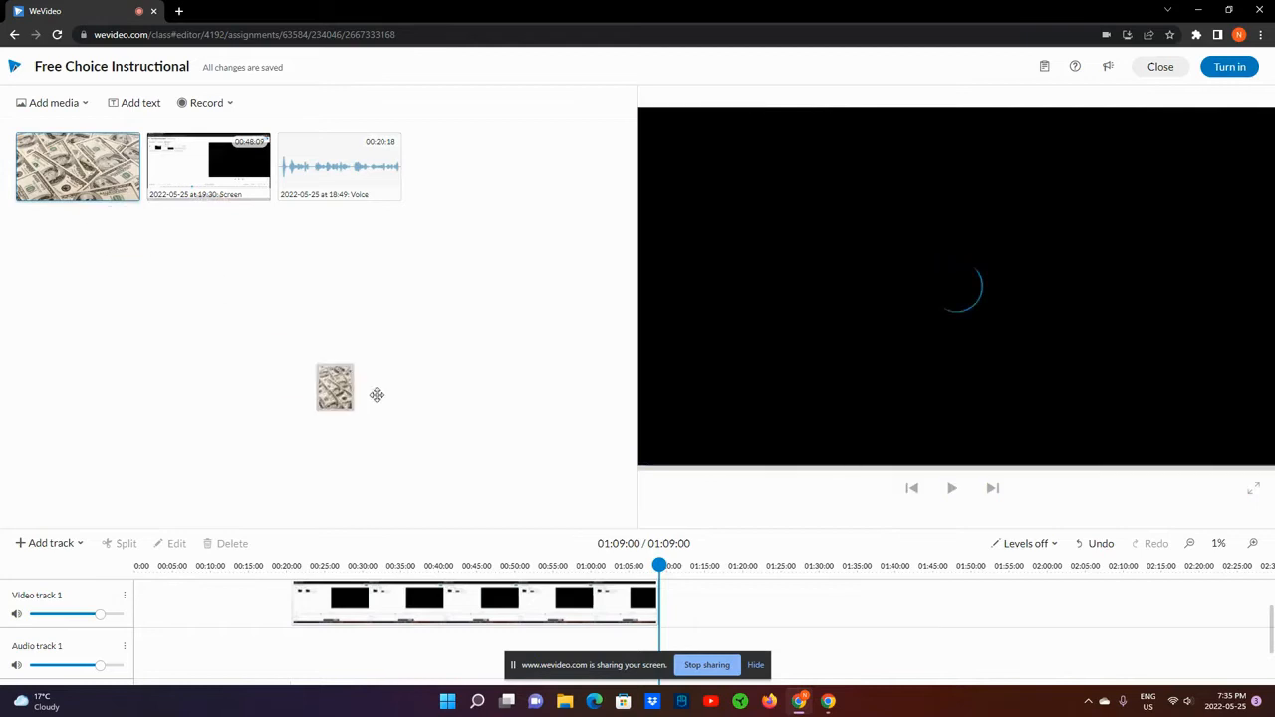
- Drag the money photo onto Video track 1 after the recording and briefly preview it
{"action": "left_click_drag", "start_coordinate": [335, 387], "coordinate": [678, 601]}
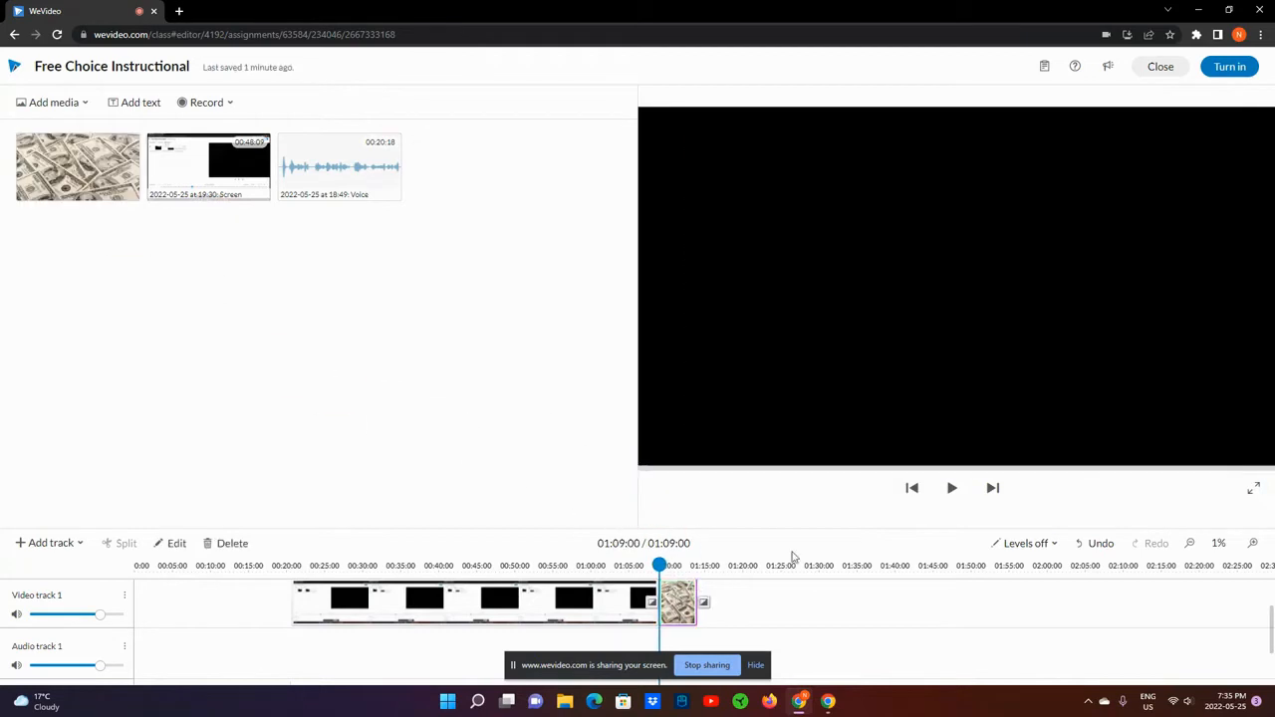
{"action": "left_click", "coordinate": [950, 488]}
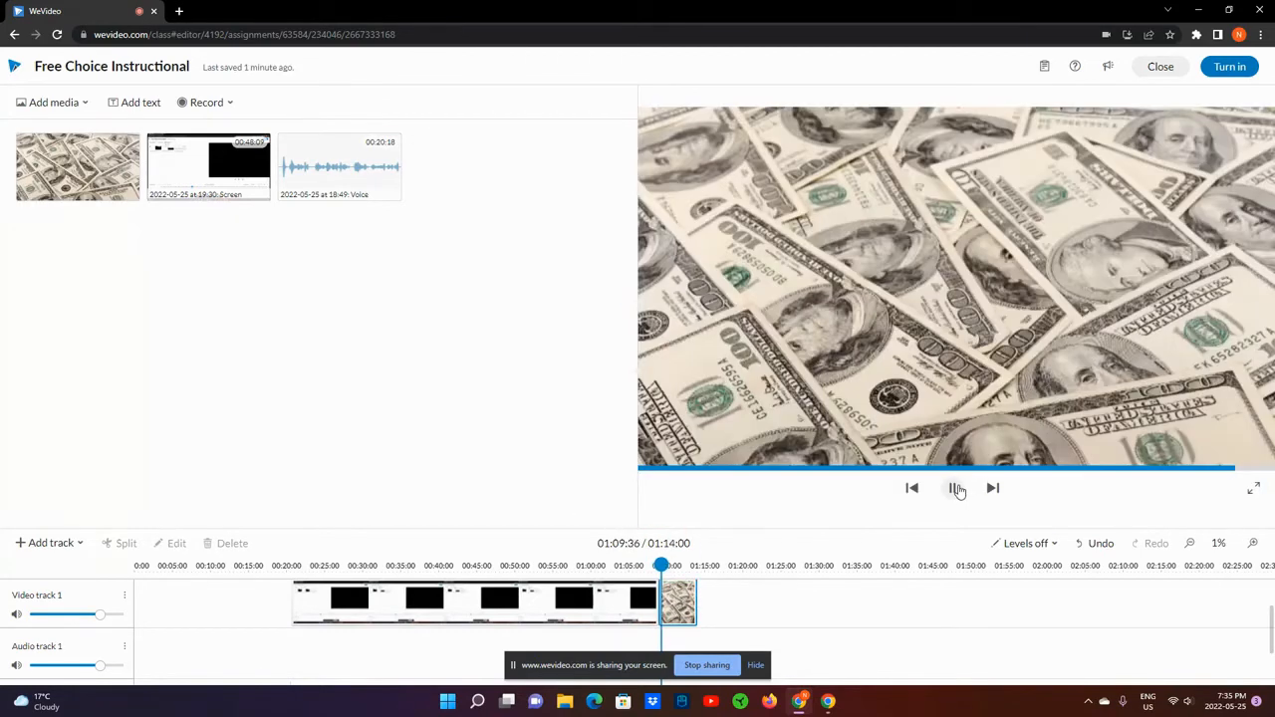
{"action": "left_click", "coordinate": [952, 486]}
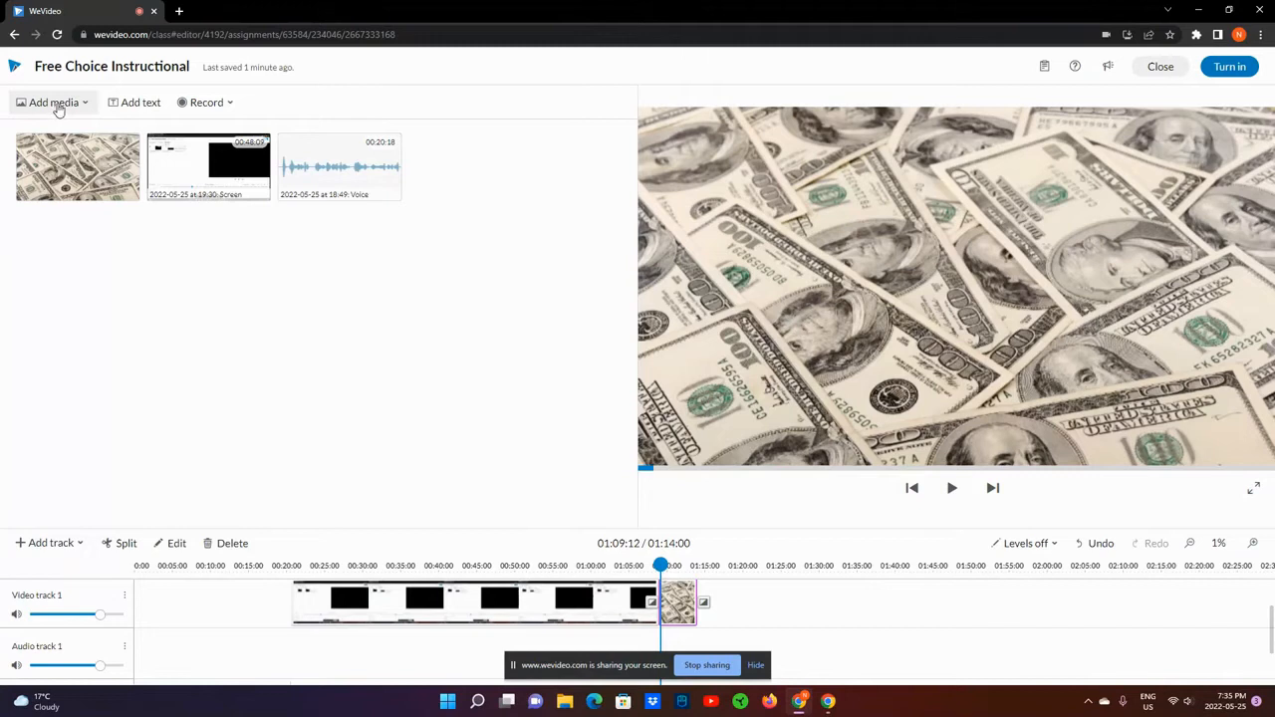
- Clear the money search, preview a whoosh sound in stock Audio, cancel, and go to Add text
{"action": "left_click", "coordinate": [53, 102]}
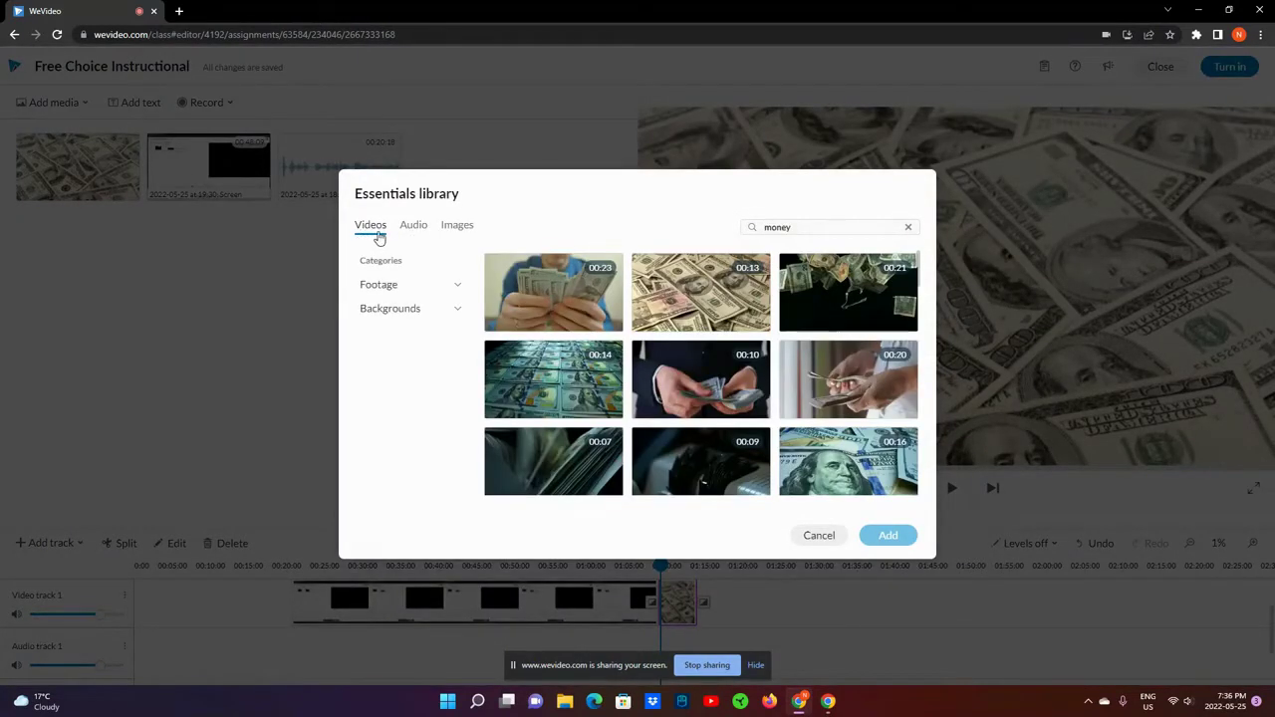
{"action": "left_click", "coordinate": [908, 228]}
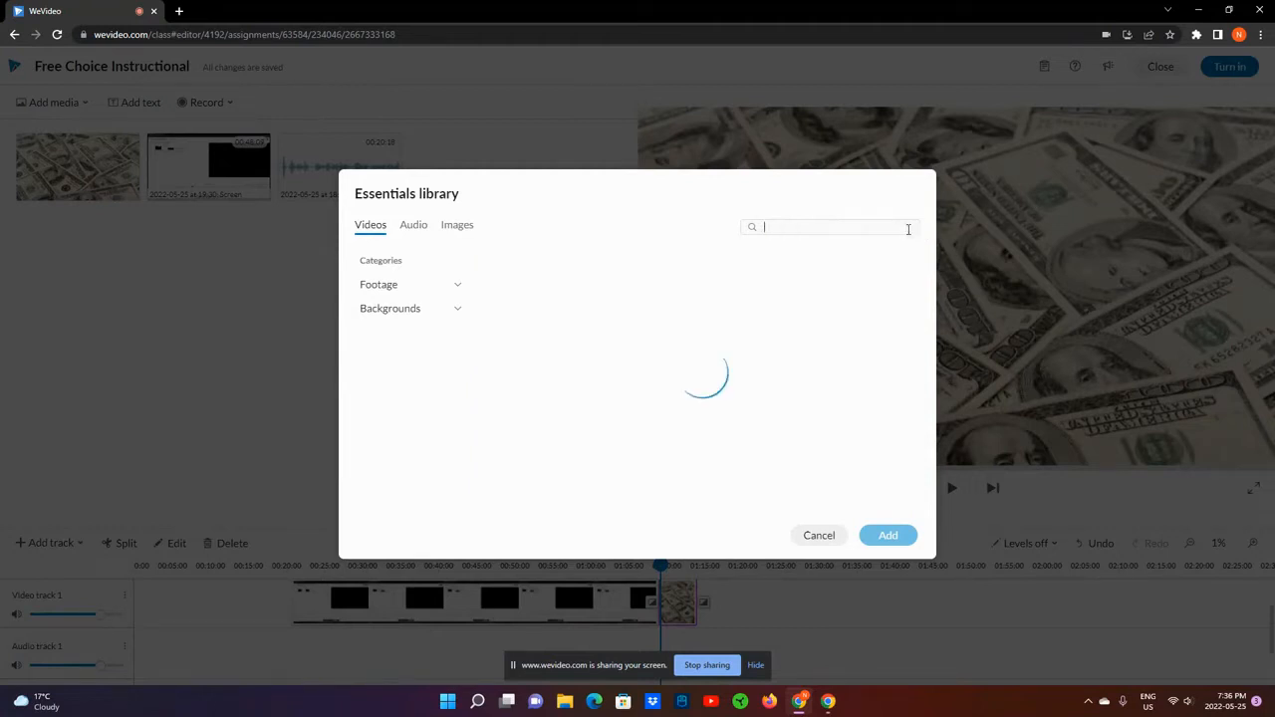
{"action": "left_click", "coordinate": [412, 223]}
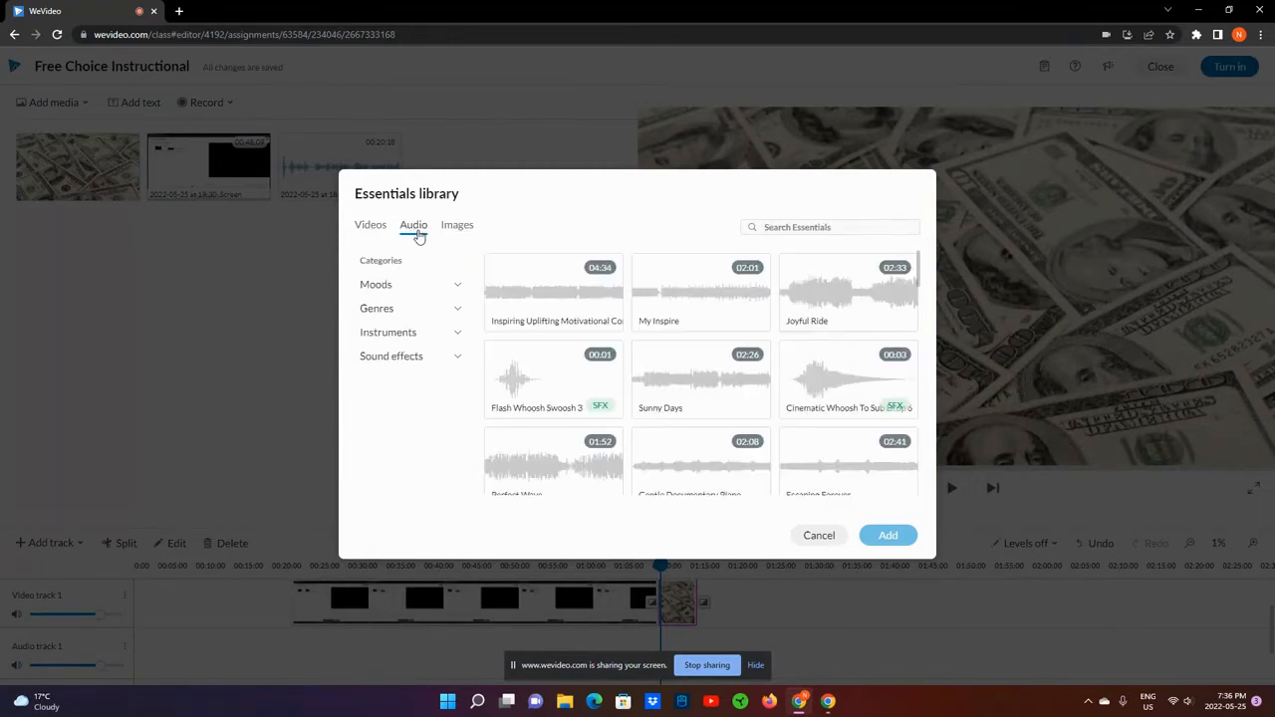
{"action": "left_click", "coordinate": [847, 378]}
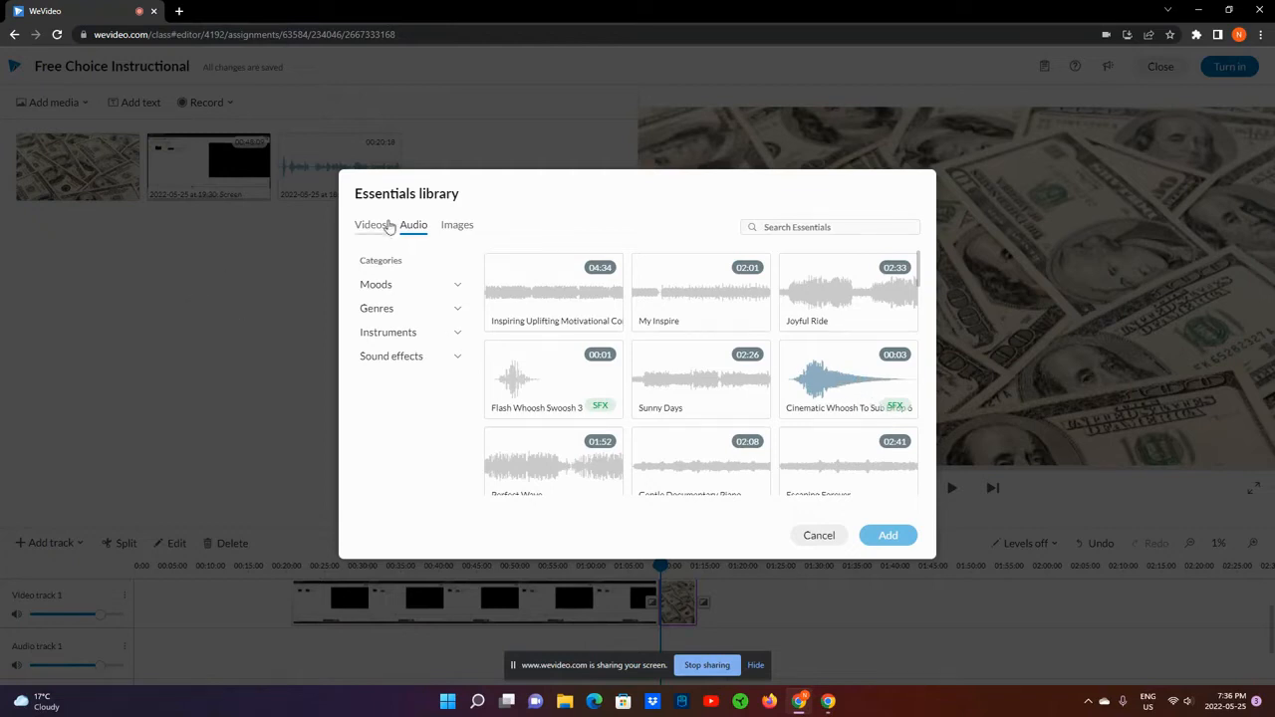
{"action": "left_click", "coordinate": [819, 534]}
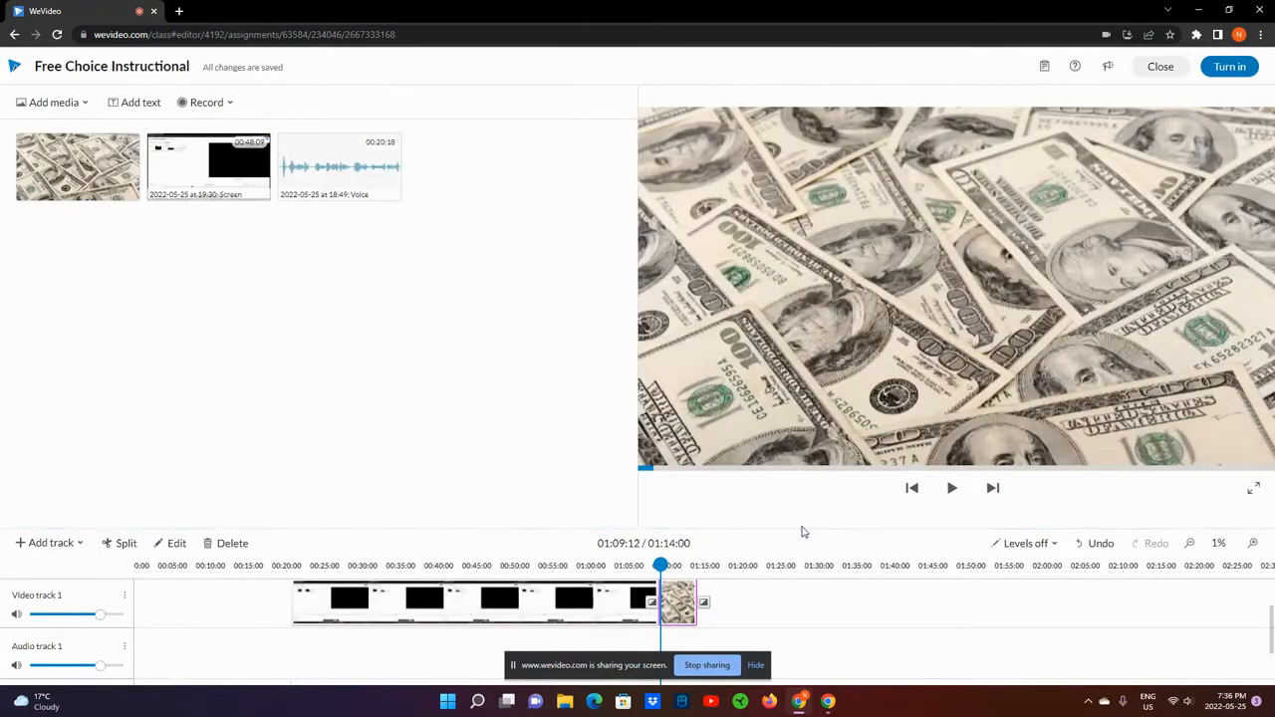
{"action": "mouse_move", "coordinate": [395, 386]}
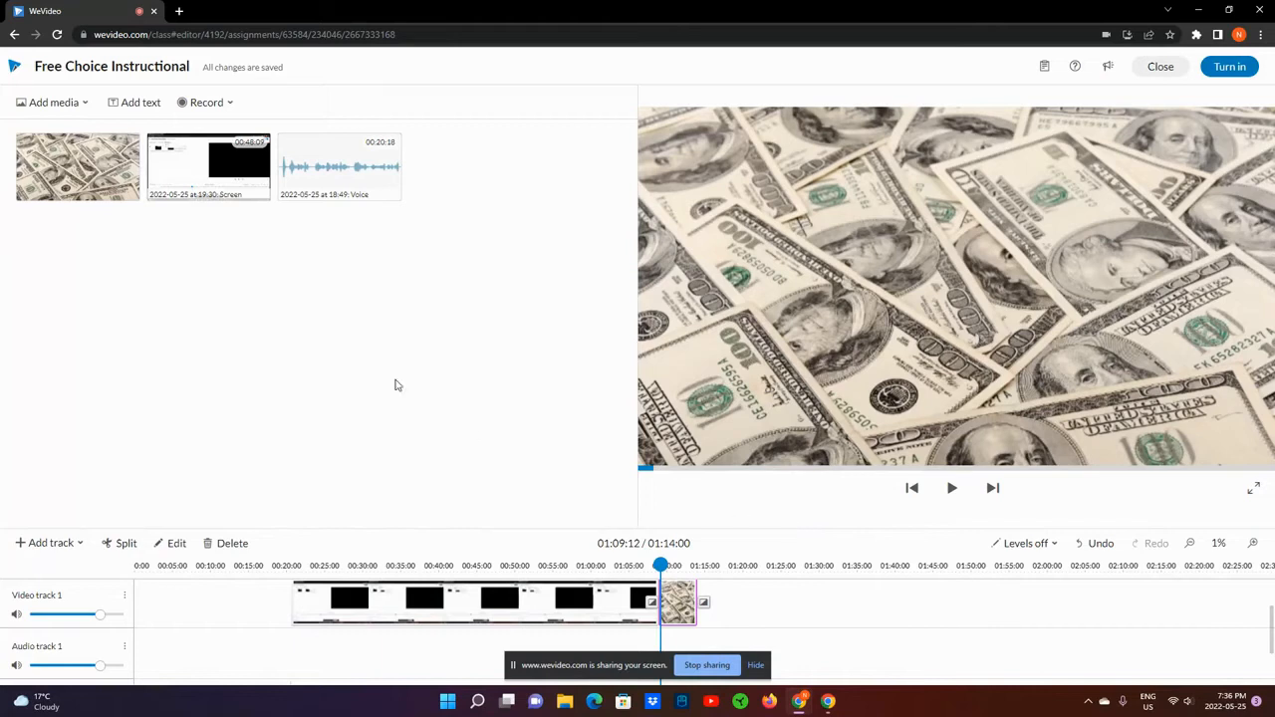
{"action": "mouse_move", "coordinate": [139, 102]}
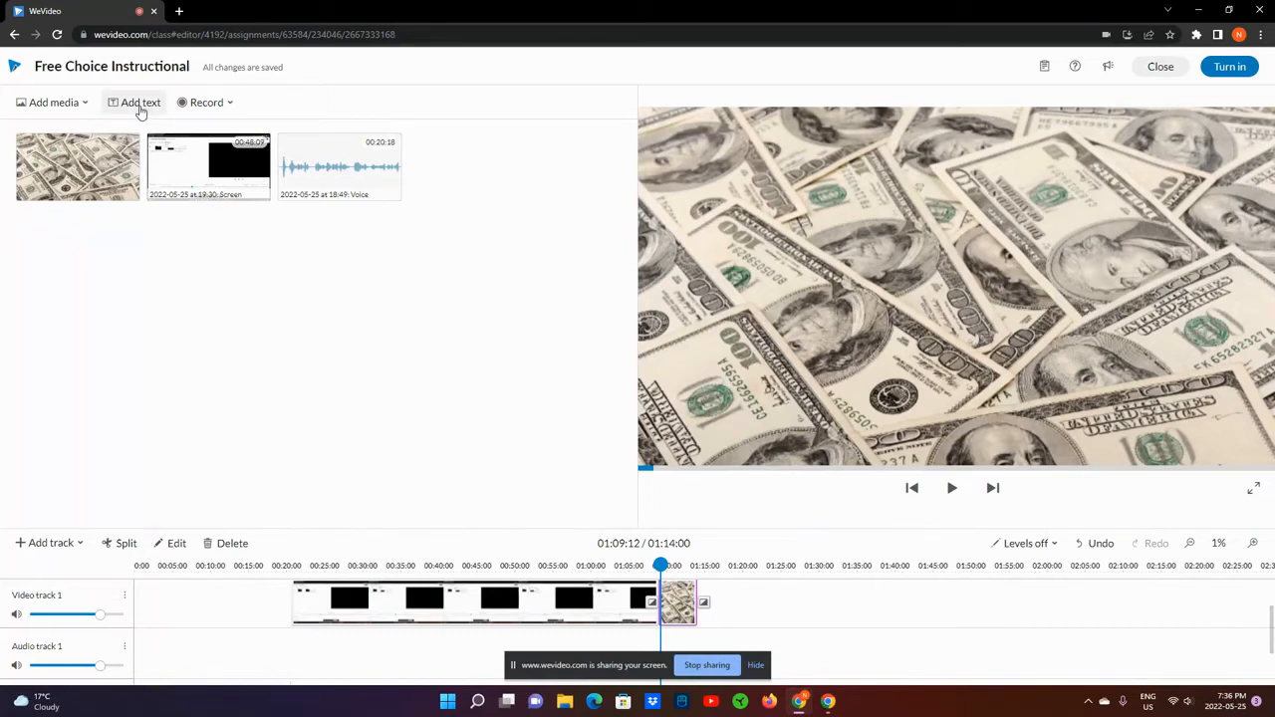
{"action": "left_click", "coordinate": [139, 101]}
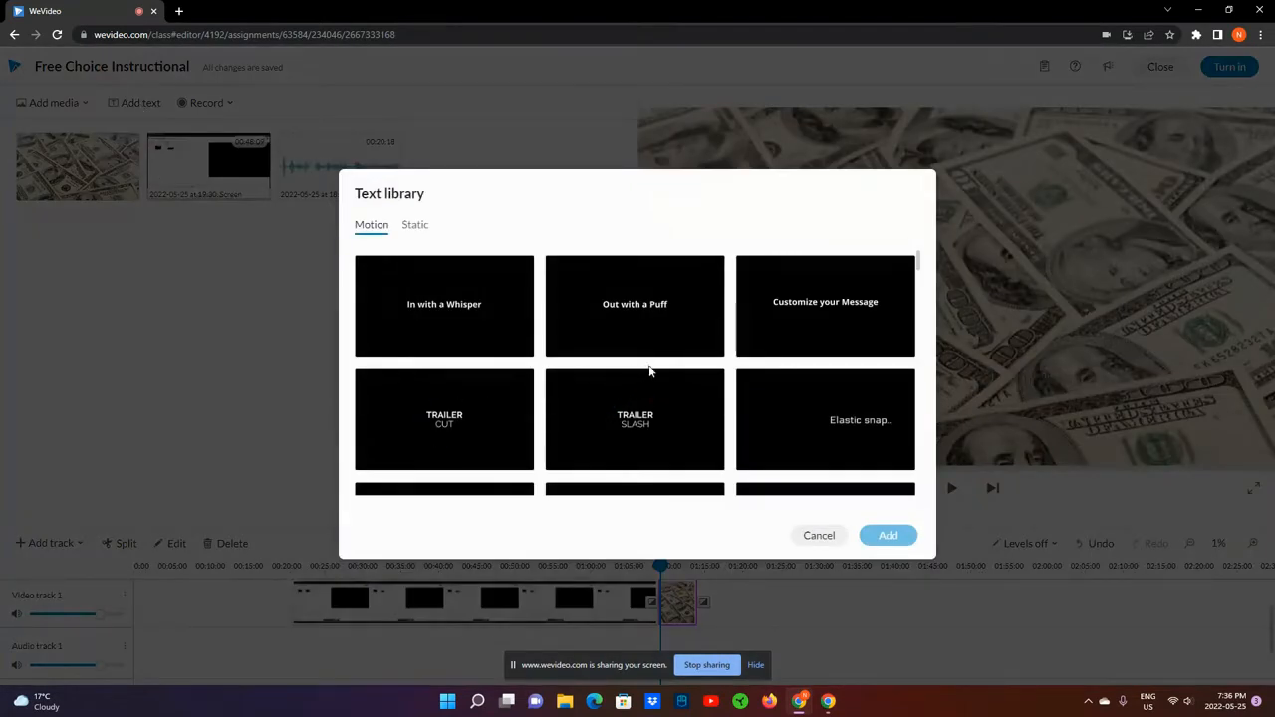
{"action": "mouse_move", "coordinate": [638, 367]}
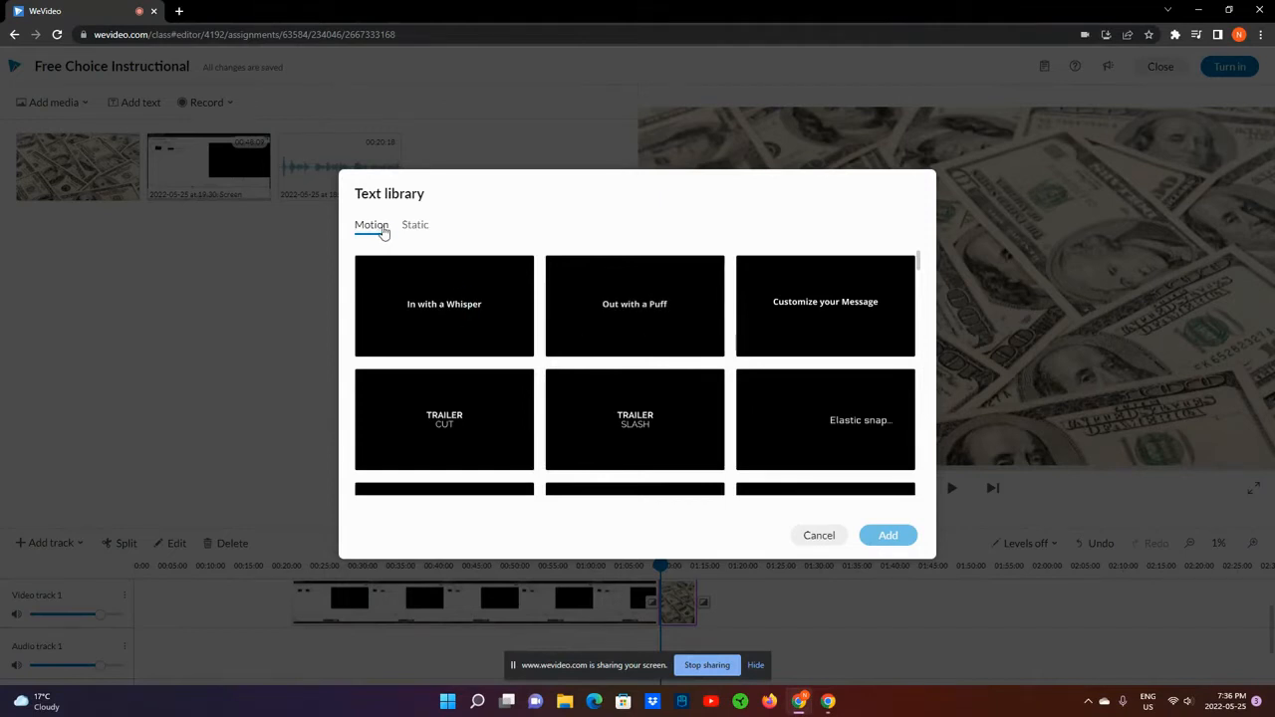
- From the Static templates, add the plain Sample text title to the project
{"action": "left_click", "coordinate": [414, 223]}
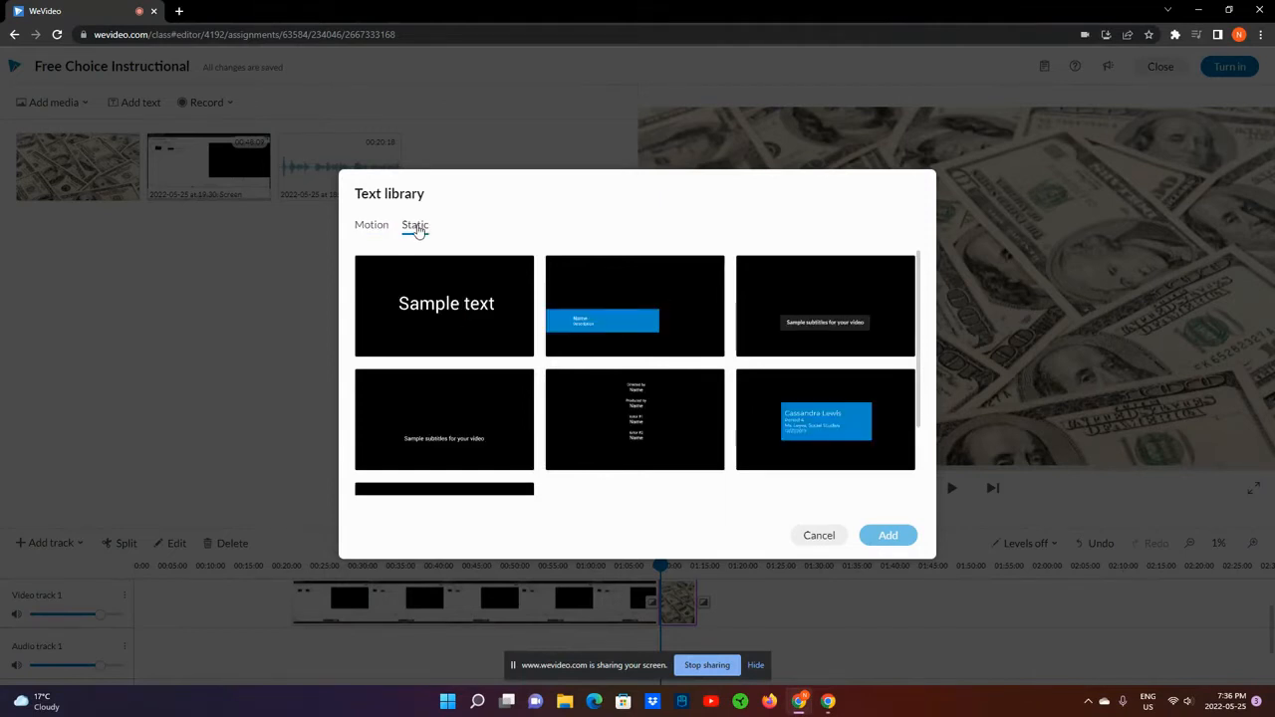
{"action": "left_click", "coordinate": [445, 305]}
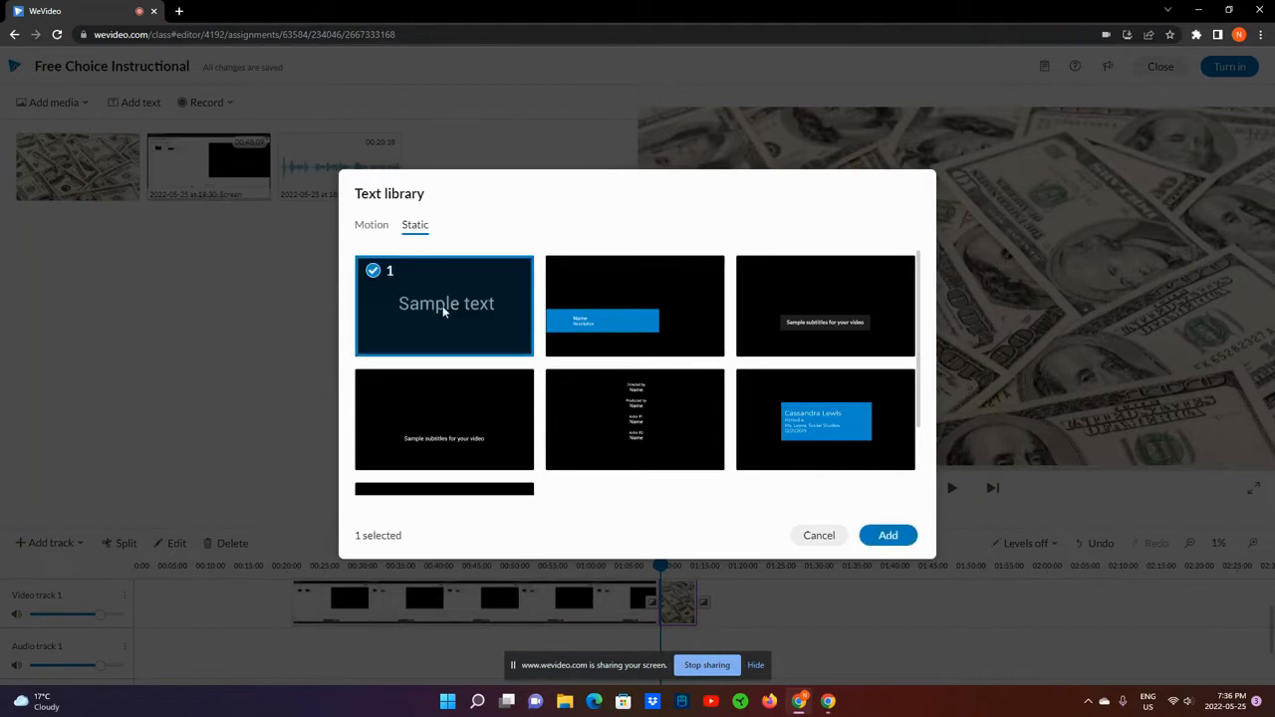
{"action": "left_click", "coordinate": [886, 533]}
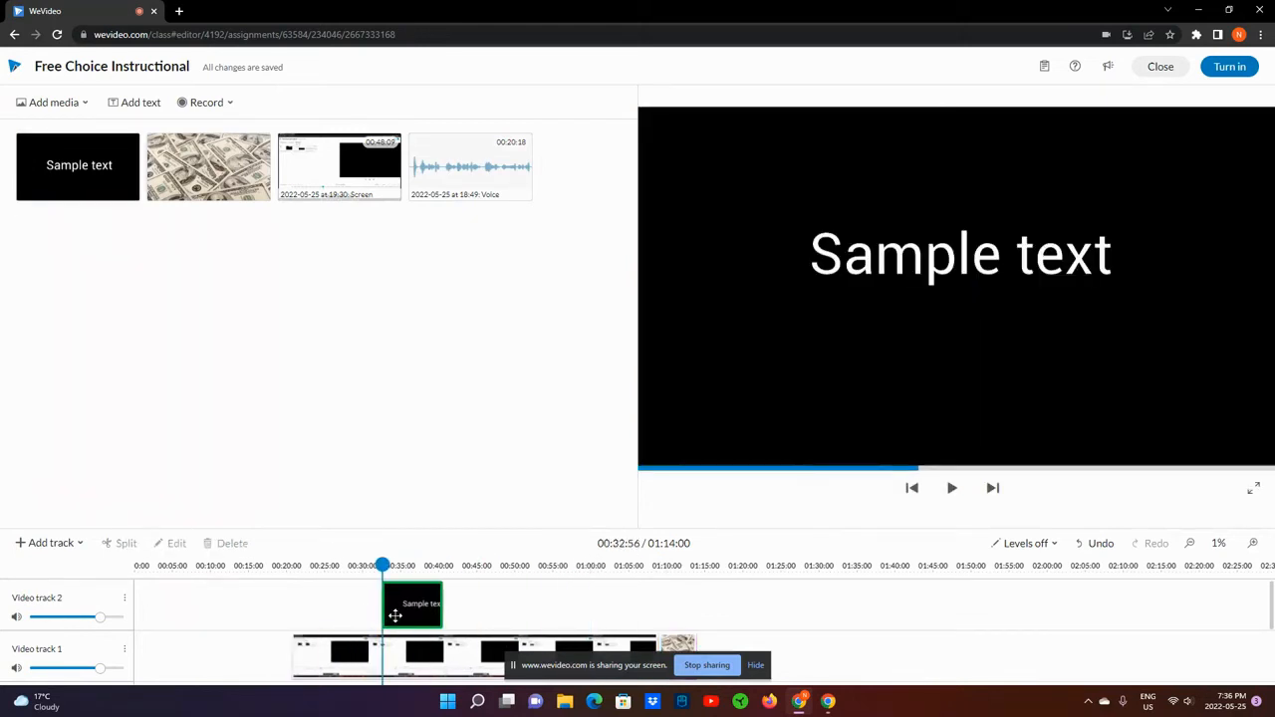
- Select the Sample text clip on Video track 2 above the screen recording
{"action": "left_click", "coordinate": [410, 604]}
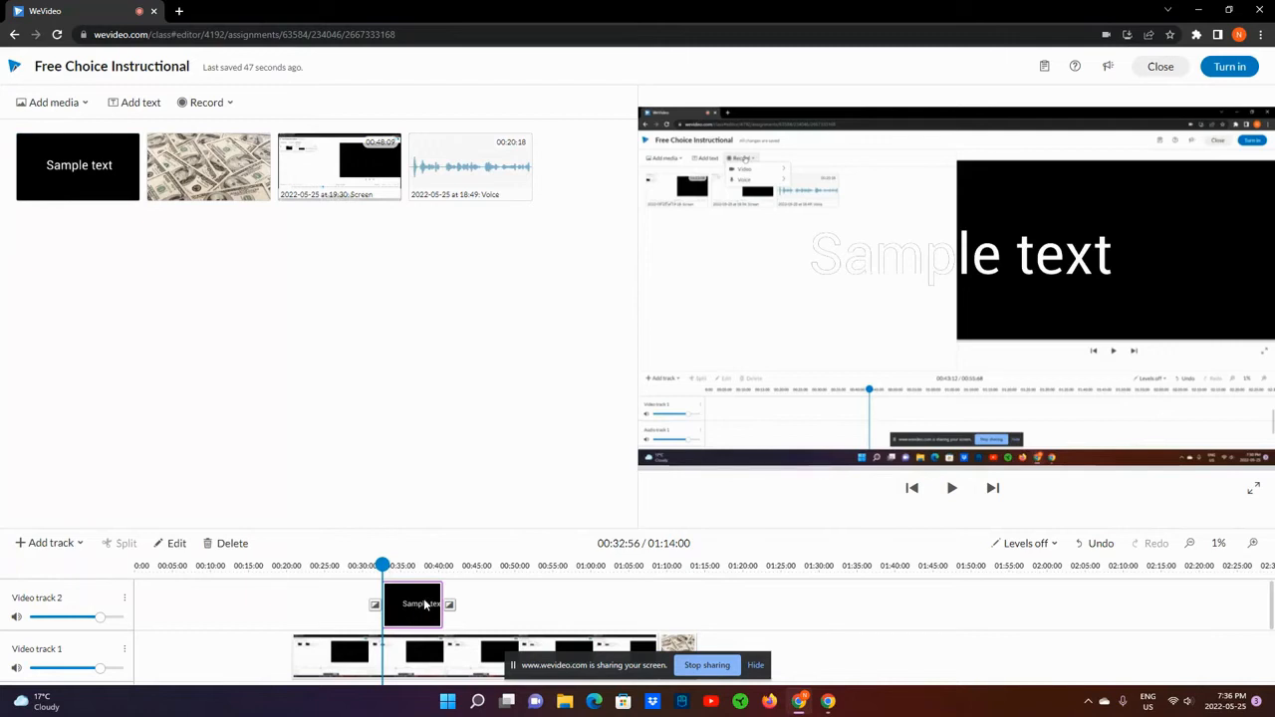
{"action": "mouse_move", "coordinate": [422, 605]}
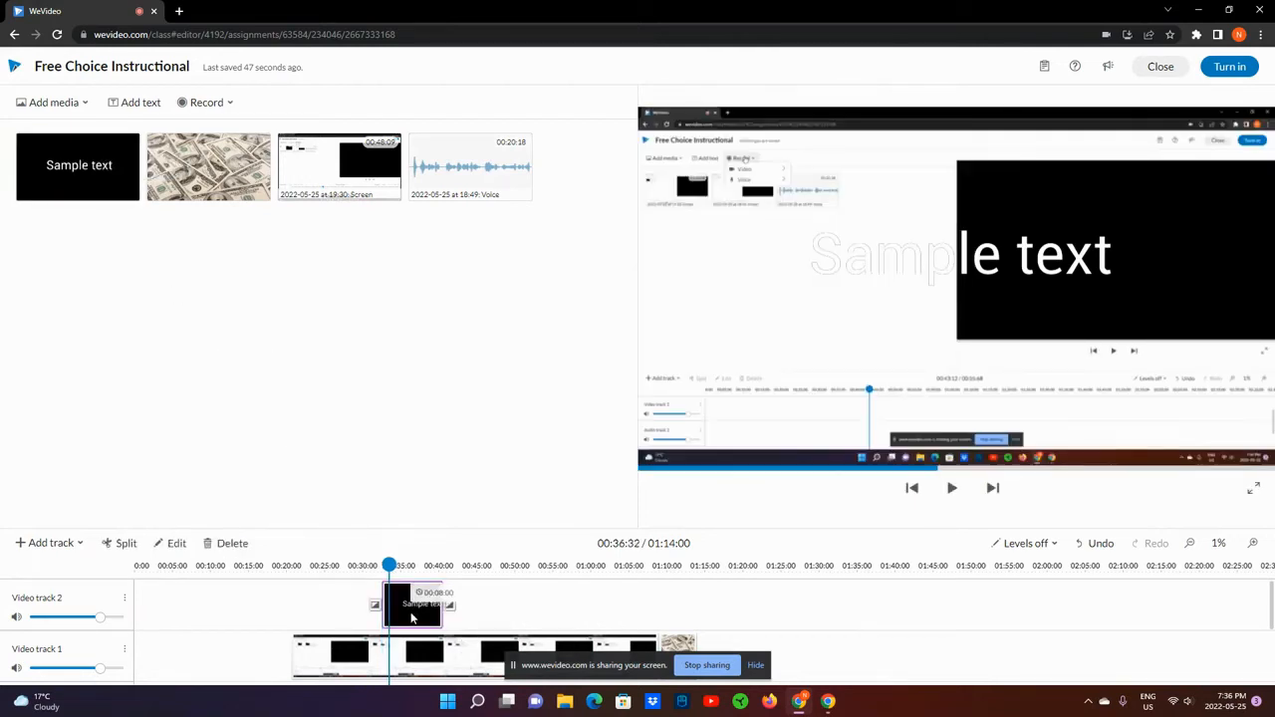
- In the Clip editor, replace the title's wording 'Sample text' with 'text' and close it
{"action": "double_click", "coordinate": [412, 605]}
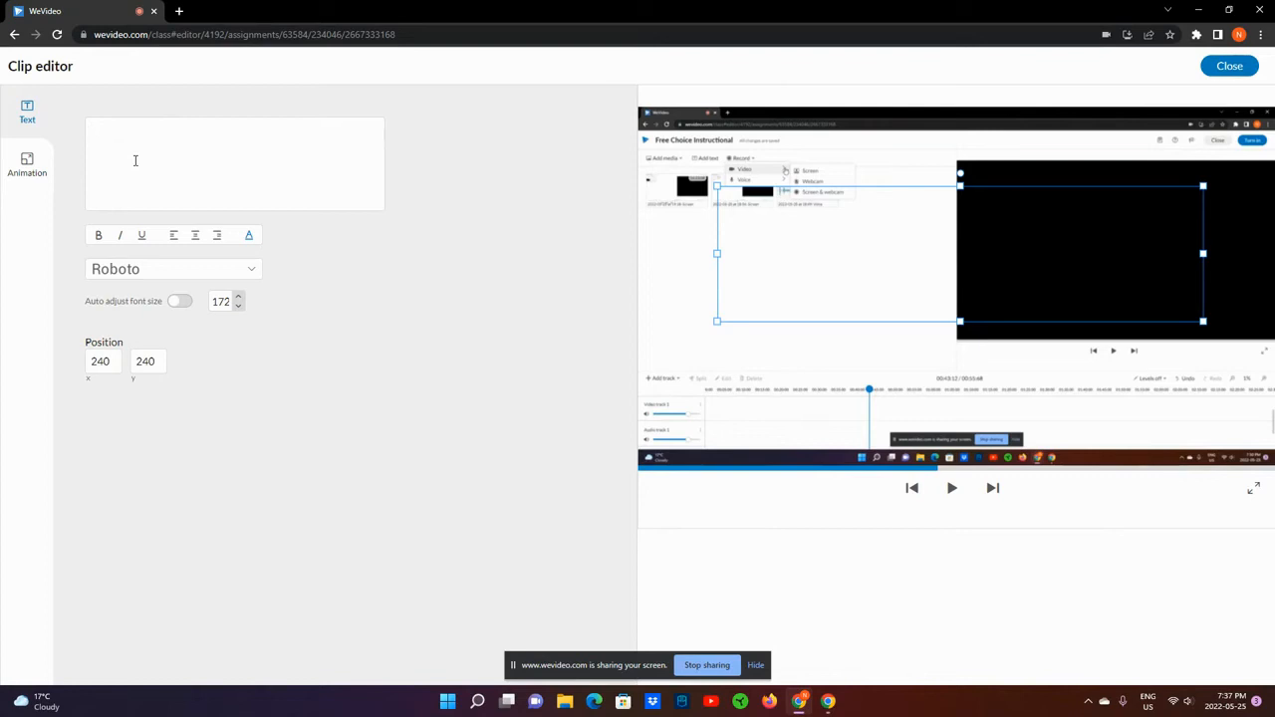
{"action": "type", "text": "text"}
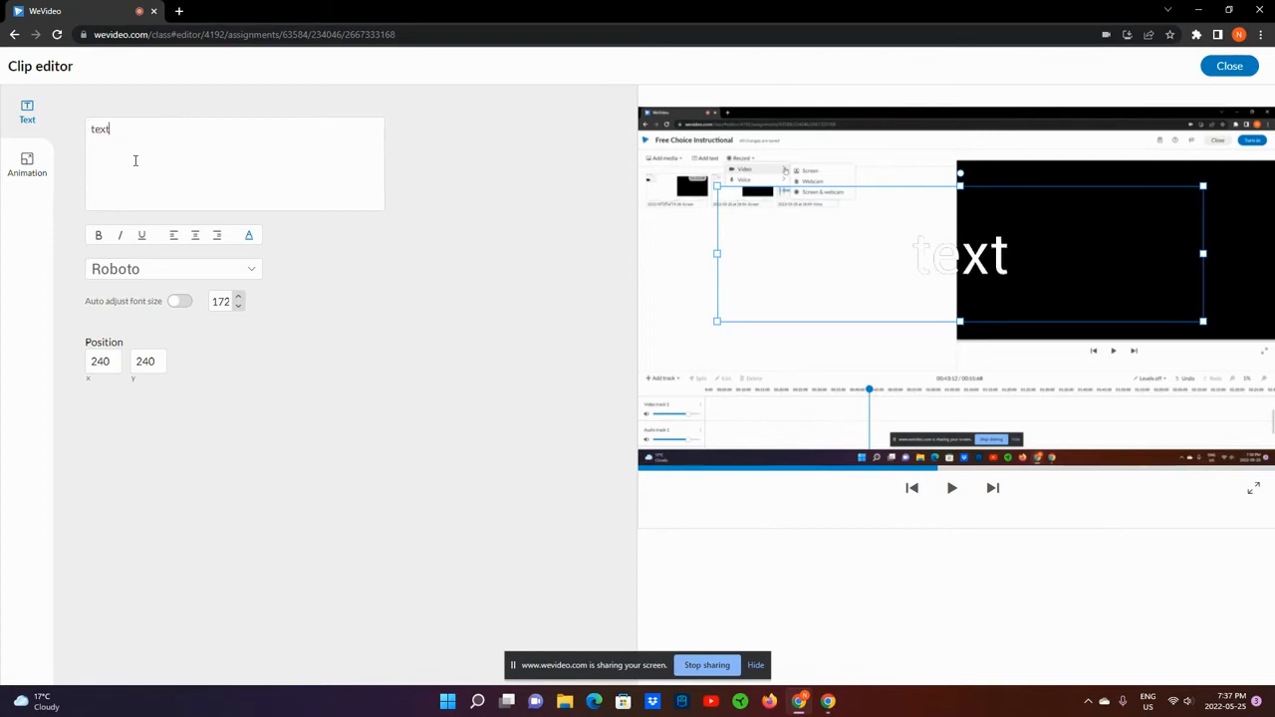
{"action": "mouse_move", "coordinate": [159, 147]}
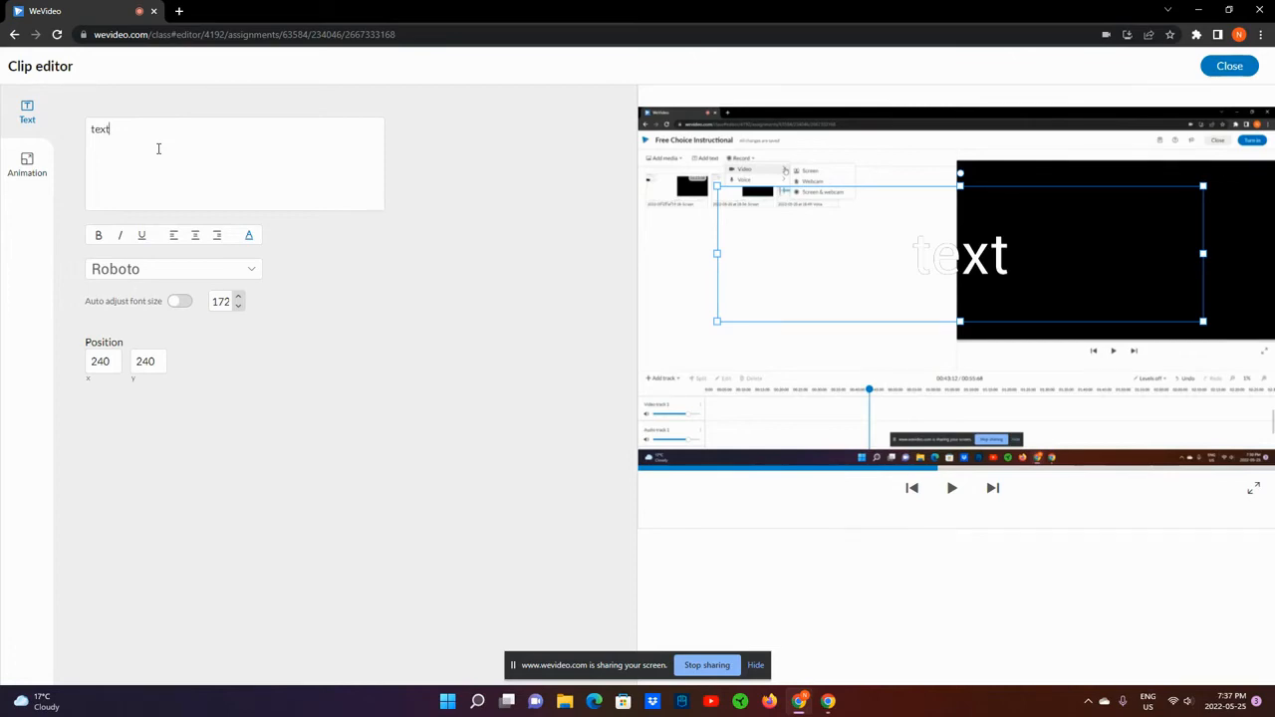
{"action": "left_click", "coordinate": [1229, 63]}
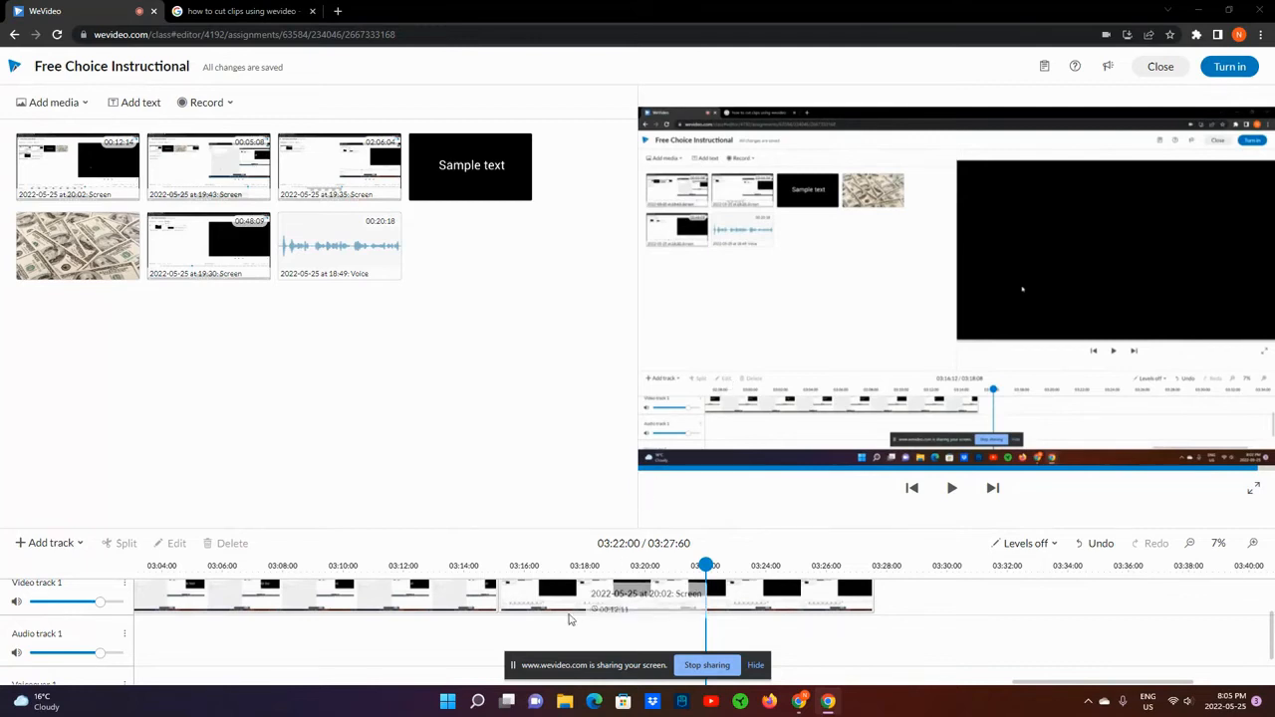
{"action": "mouse_move", "coordinate": [863, 626]}
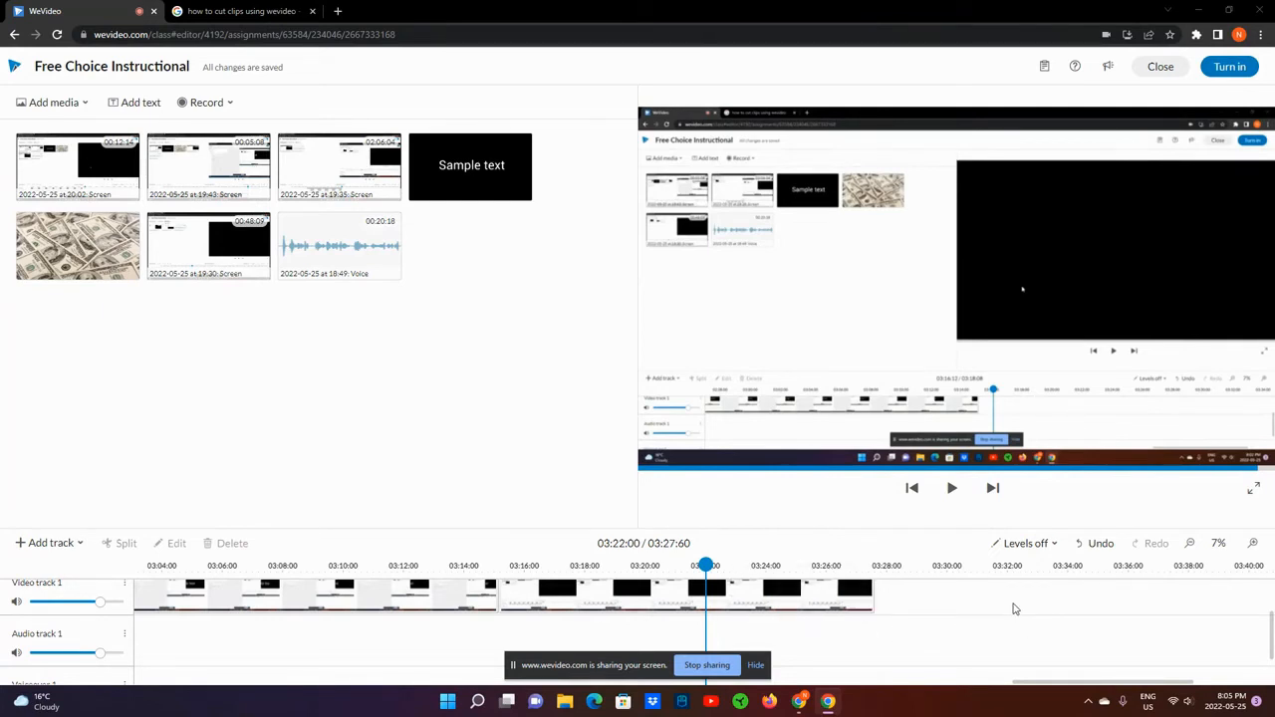
{"action": "mouse_move", "coordinate": [705, 617]}
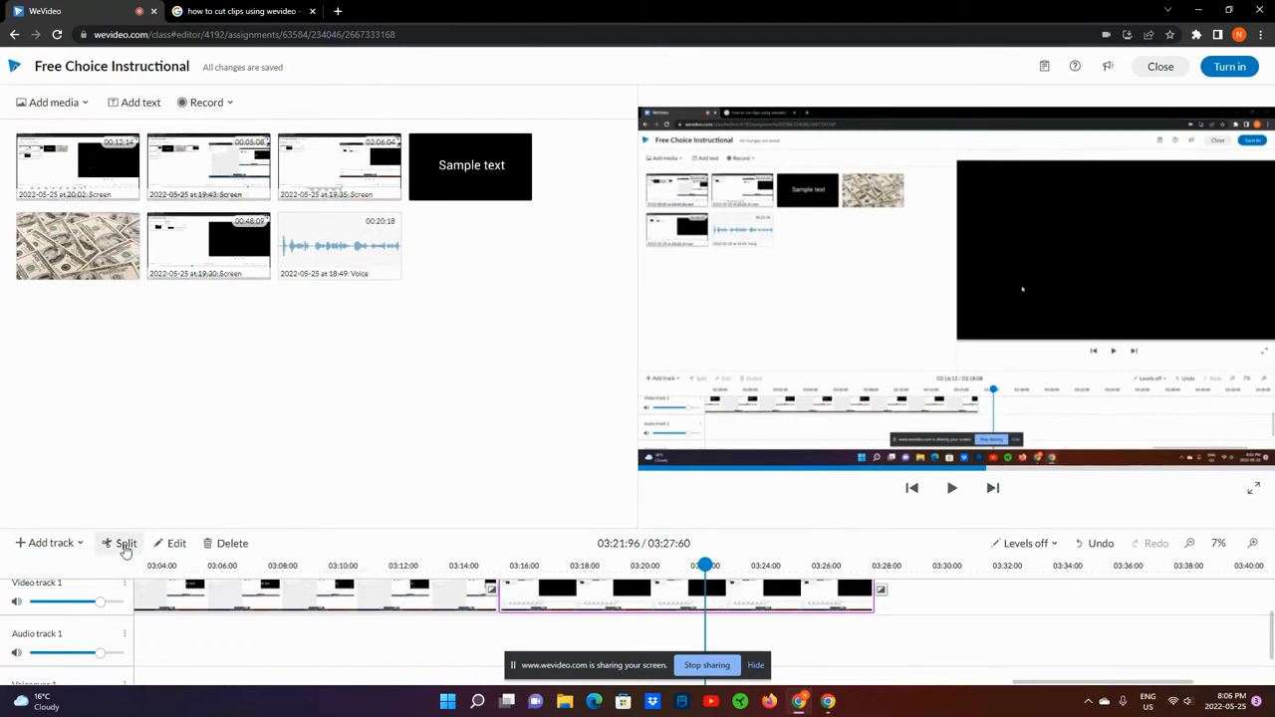
- Split the recording at the mistake's start and end near 3:22–3:23, then select the short piece
{"action": "left_click", "coordinate": [125, 541]}
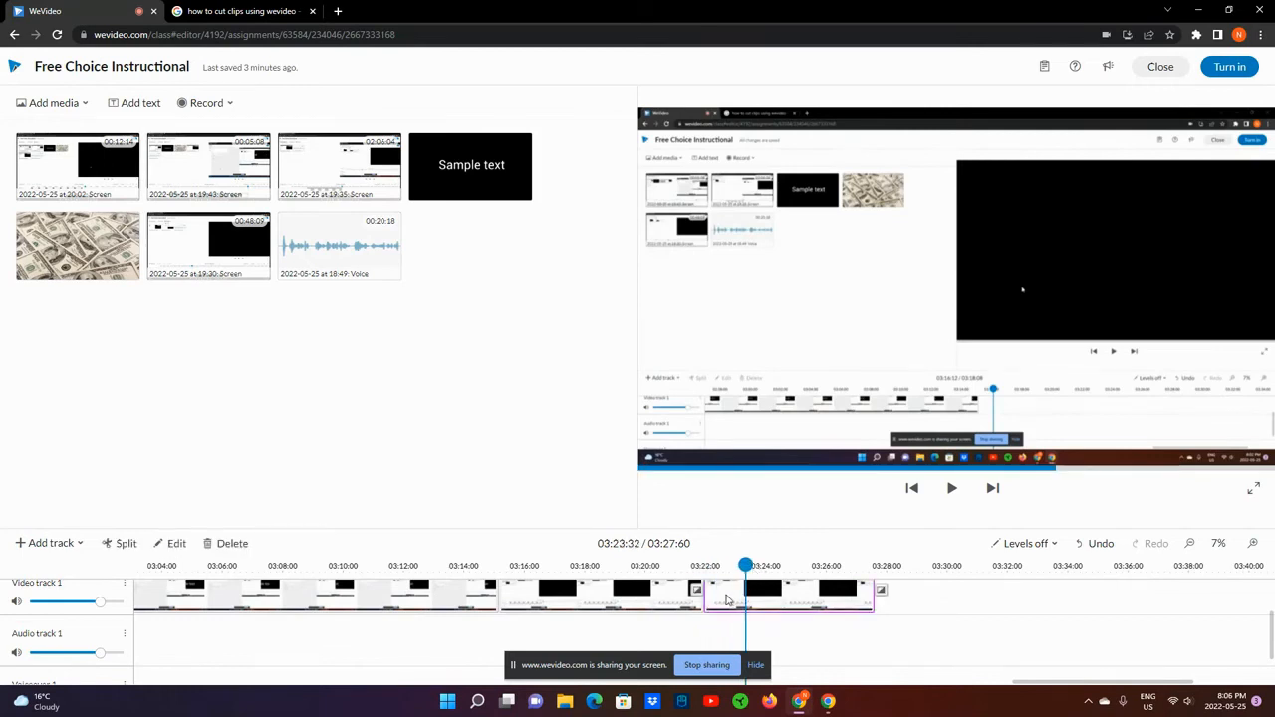
{"action": "left_click", "coordinate": [703, 566]}
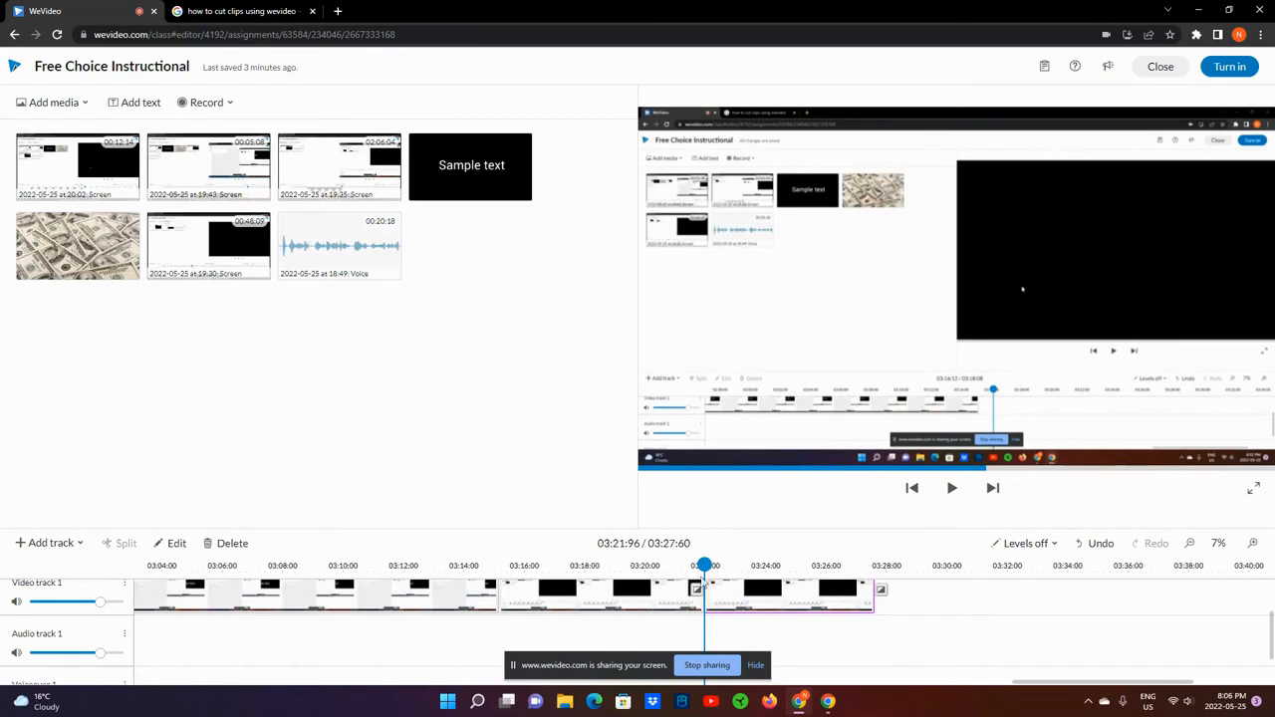
{"action": "left_click", "coordinate": [747, 565]}
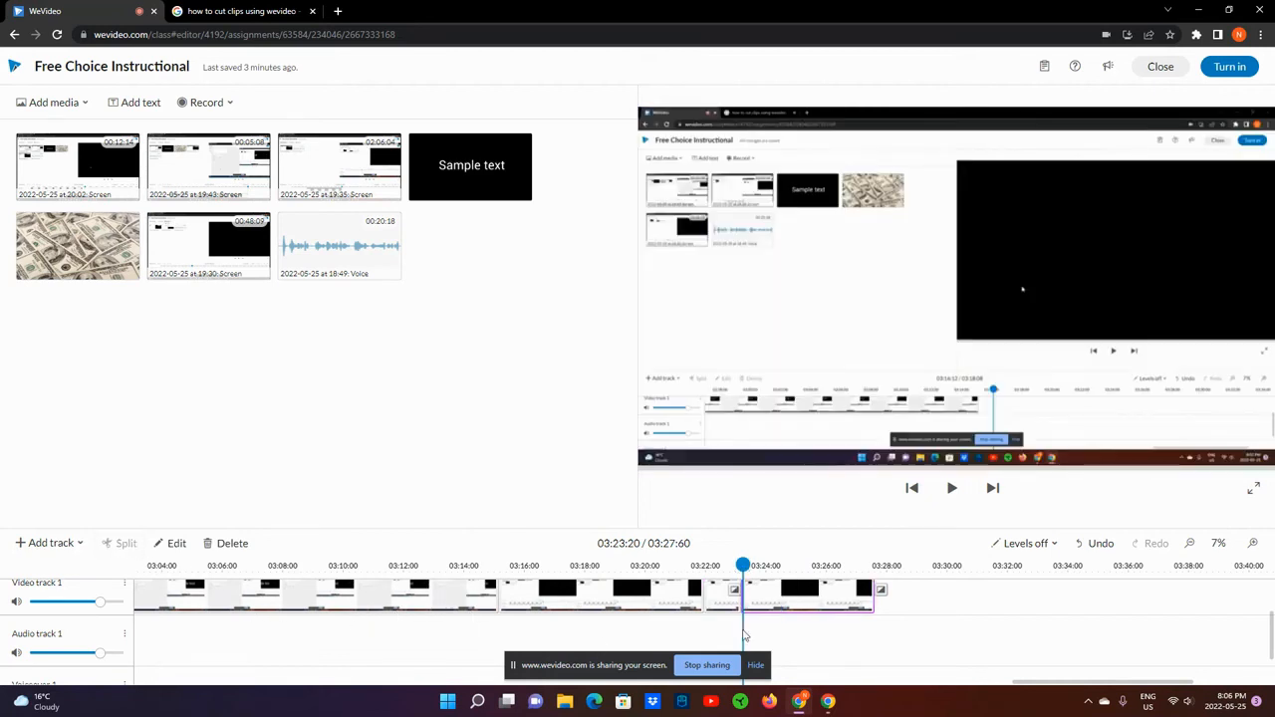
{"action": "left_click", "coordinate": [721, 565]}
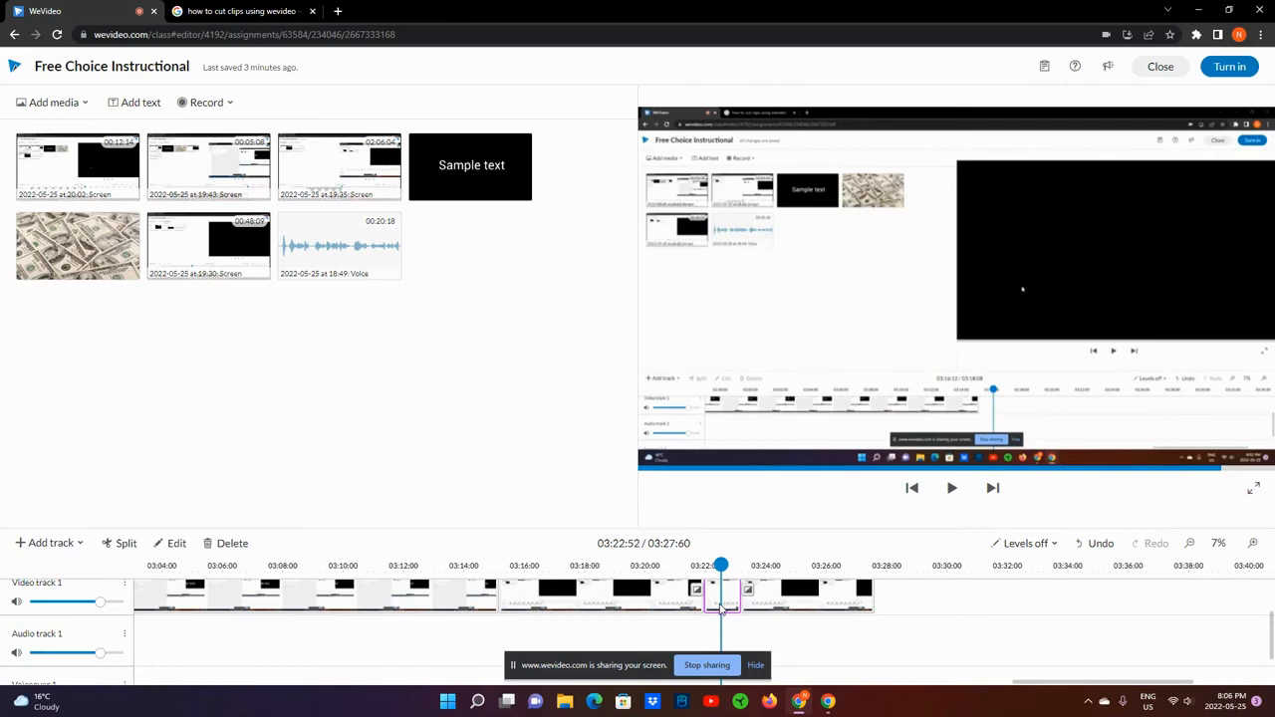
{"action": "mouse_move", "coordinate": [741, 621]}
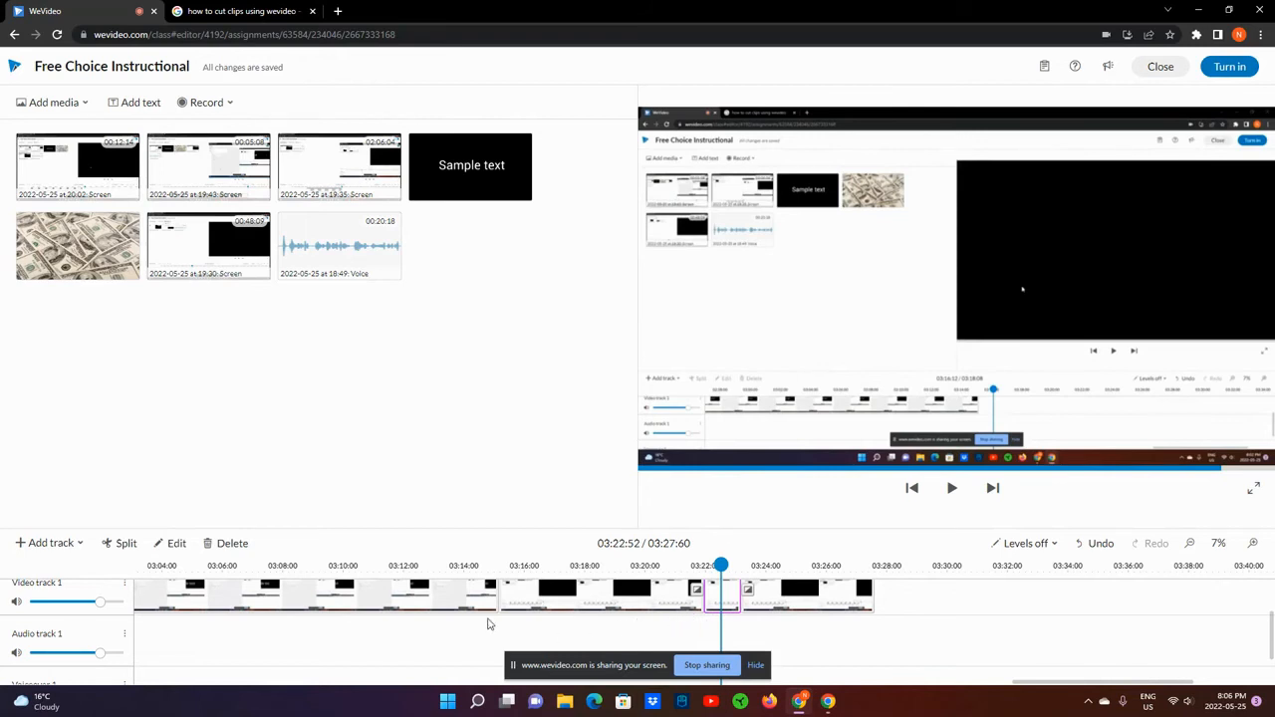
{"action": "mouse_move", "coordinate": [881, 630]}
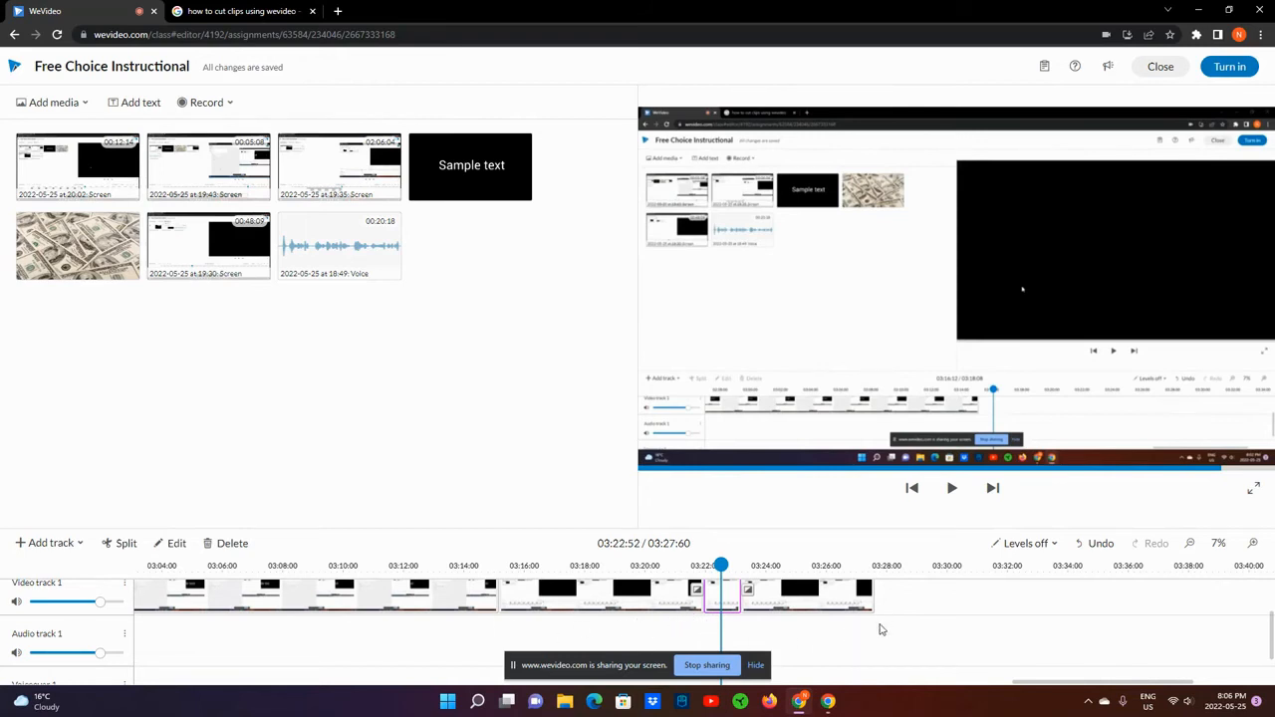
{"action": "mouse_move", "coordinate": [729, 626]}
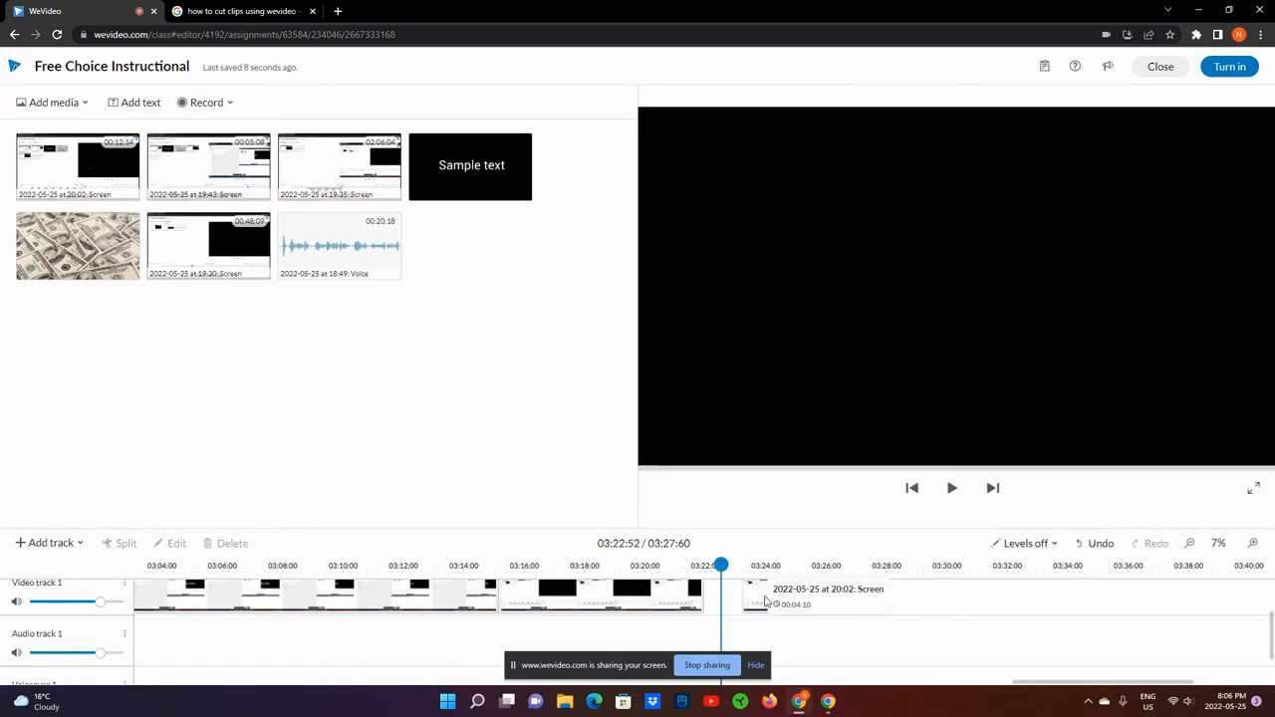
{"action": "left_click", "coordinate": [786, 588]}
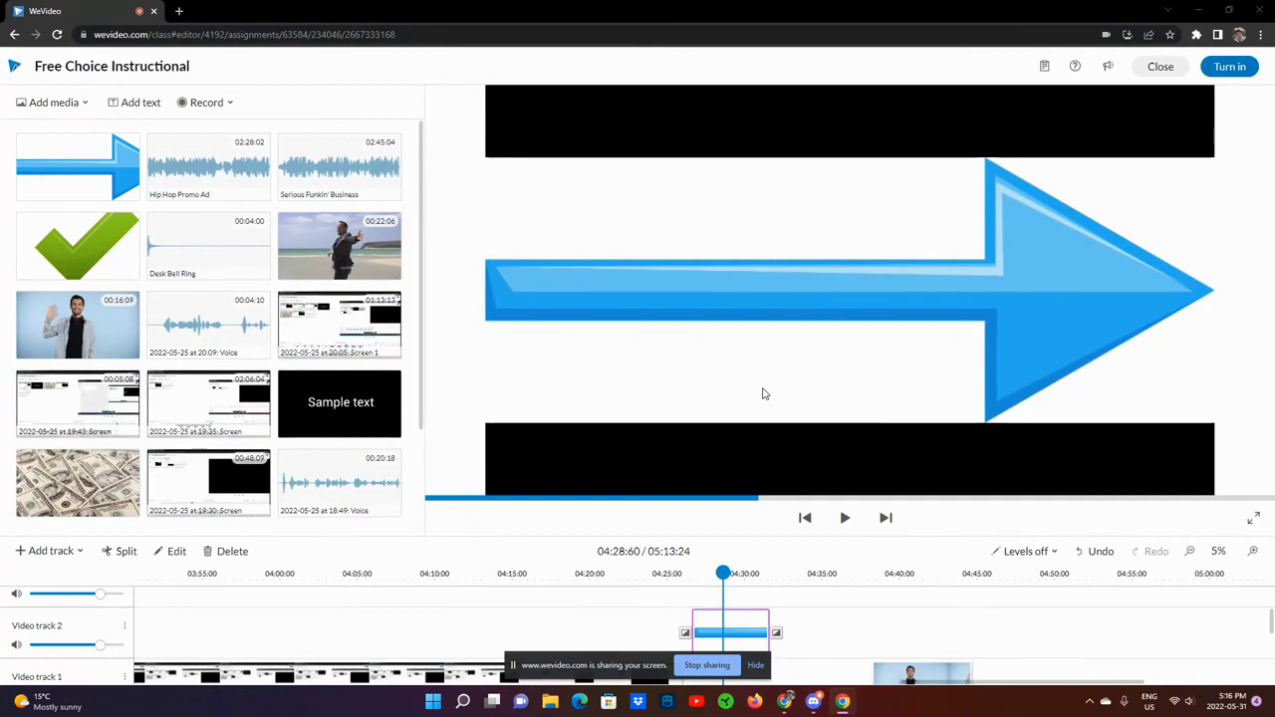
{"action": "mouse_move", "coordinate": [741, 622]}
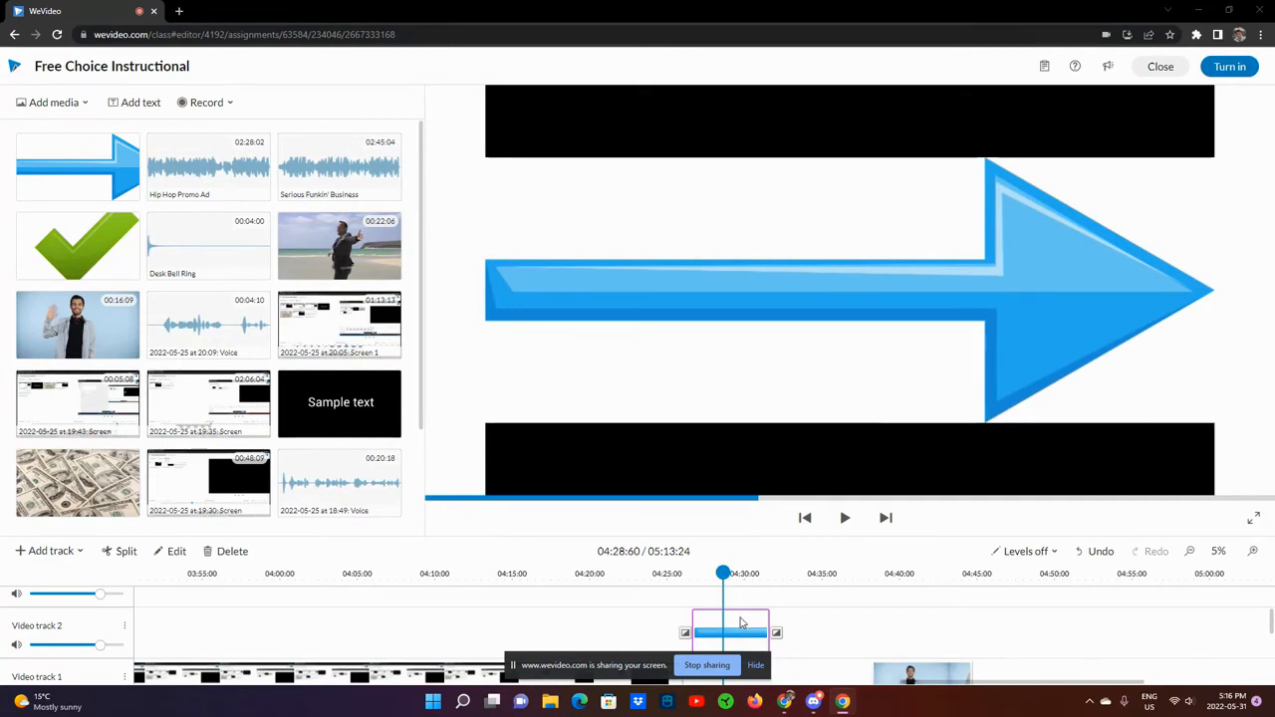
- Open the arrow image in the Clip editor and switch to its Keying settings
{"action": "double_click", "coordinate": [727, 629]}
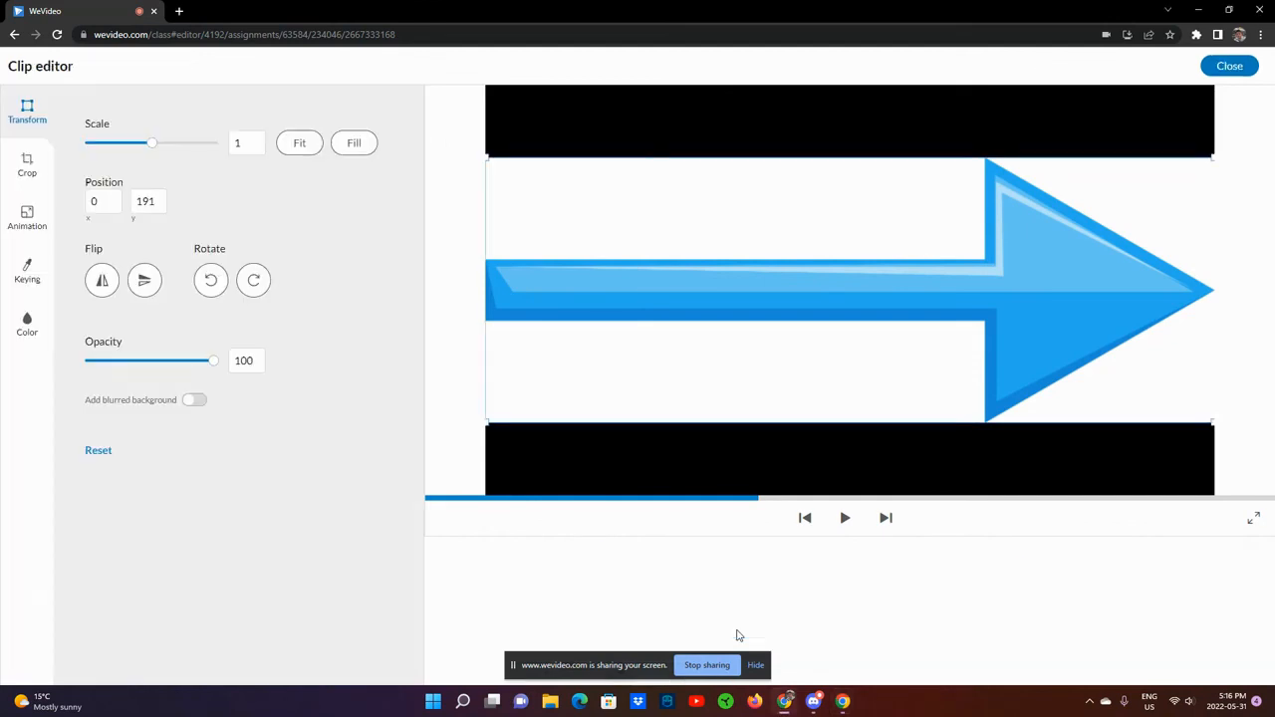
{"action": "mouse_move", "coordinate": [247, 410]}
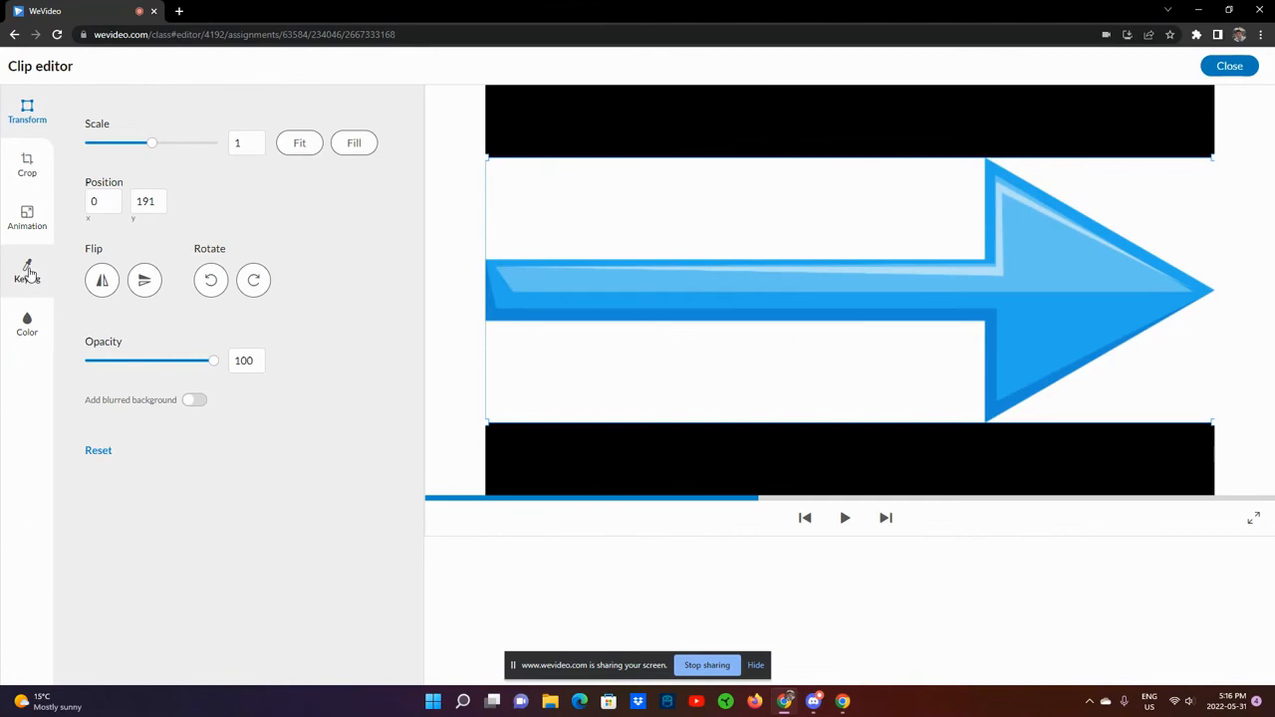
{"action": "left_click", "coordinate": [28, 271]}
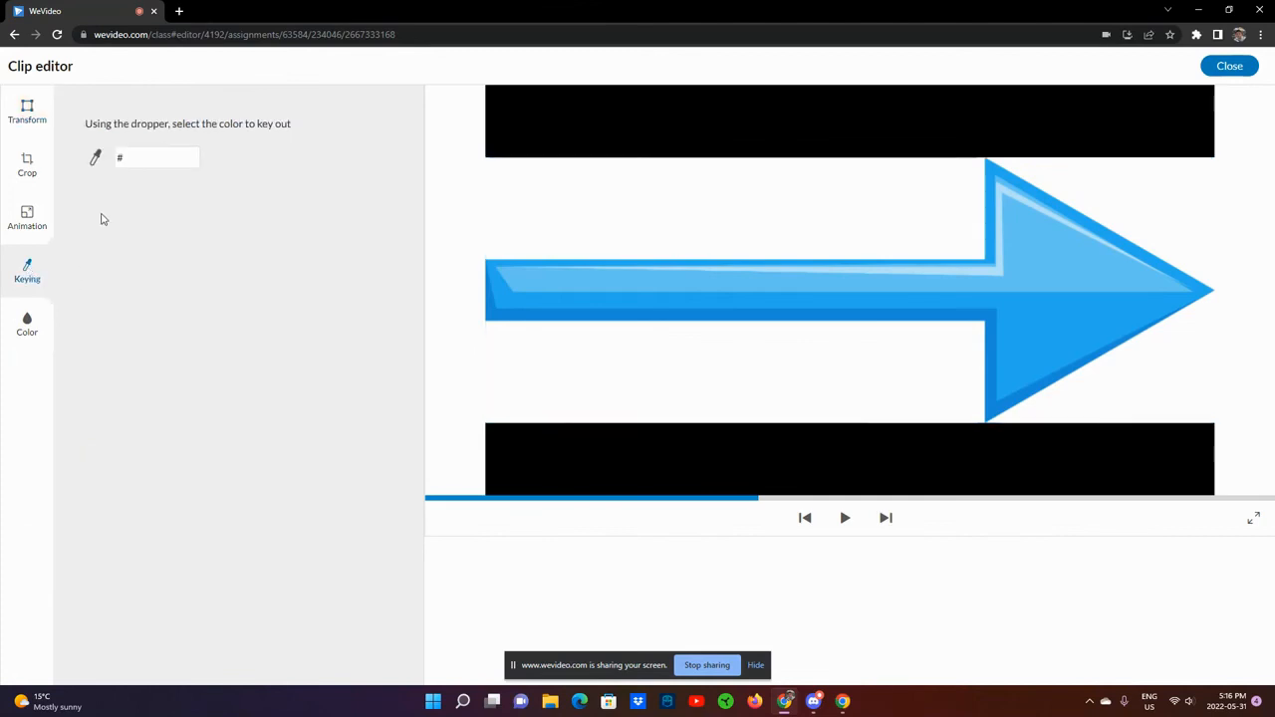
{"action": "left_click", "coordinate": [156, 157]}
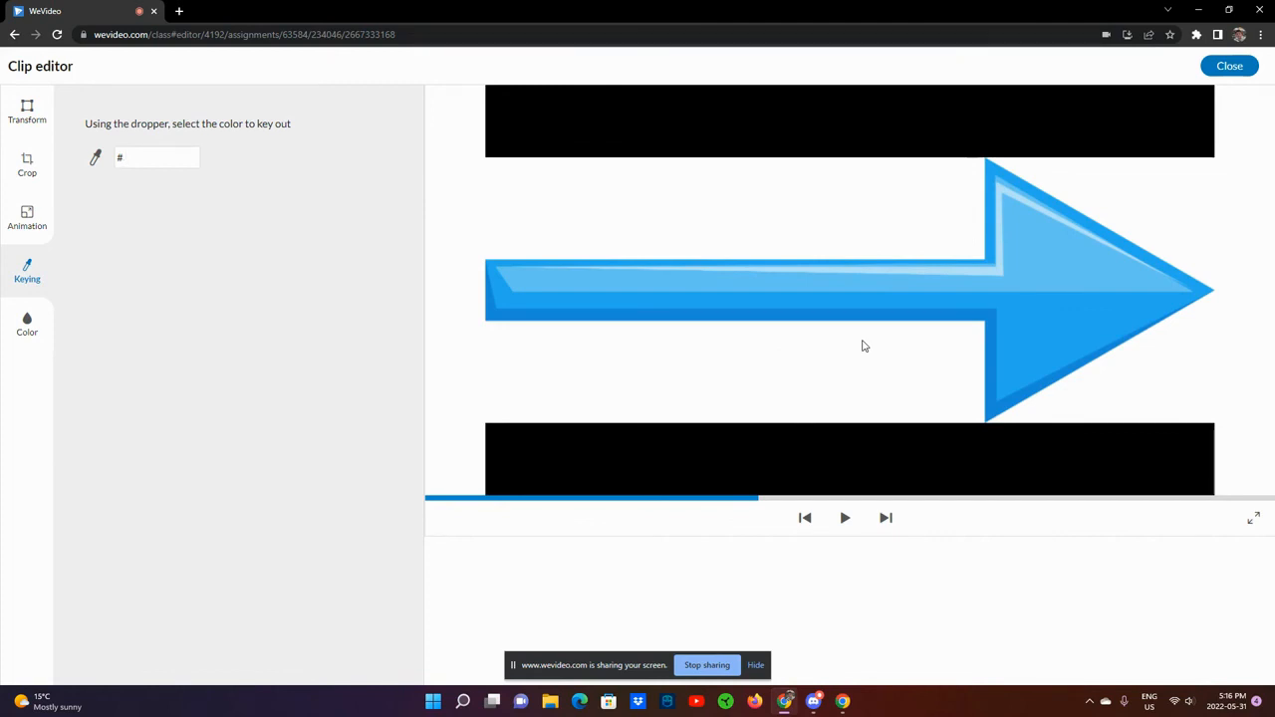
{"action": "left_click", "coordinate": [159, 158]}
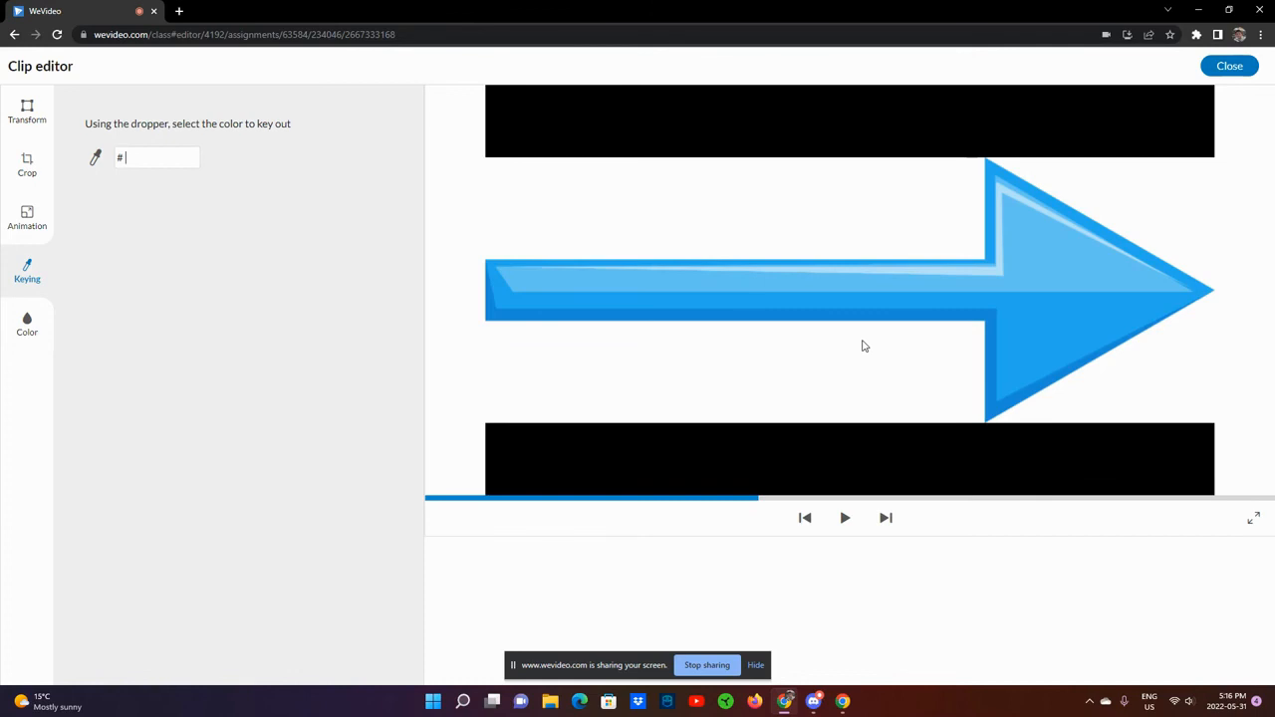